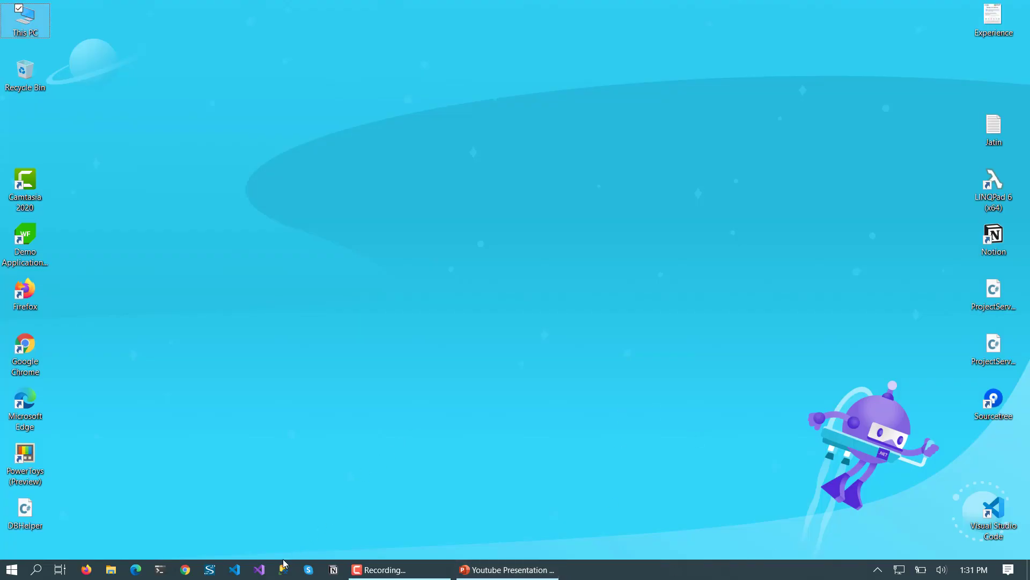
pyautogui.moveTo(258, 569)
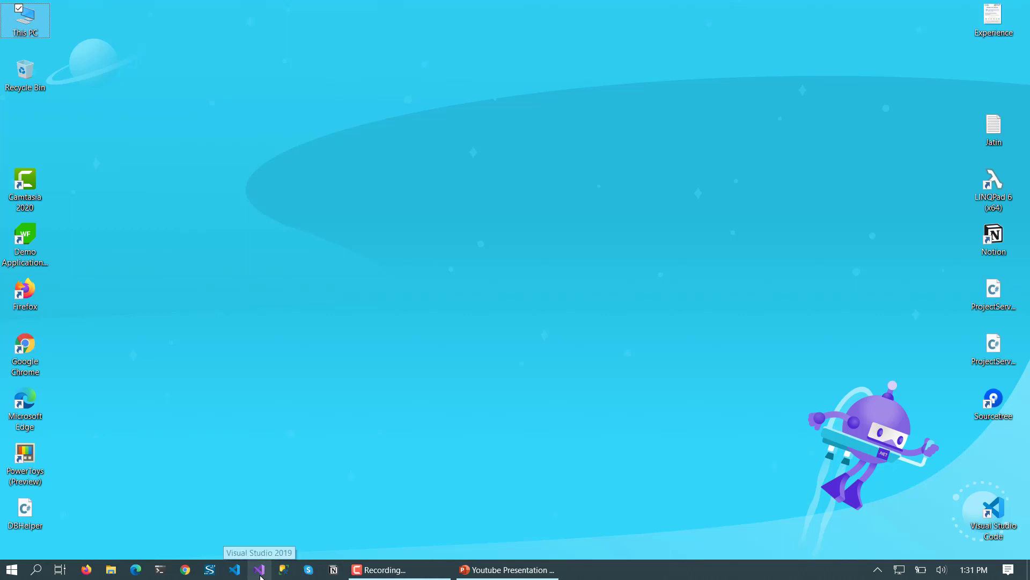
# Launch Visual Studio 2019 from the taskbar to reach its start window
pyautogui.click(258, 568)
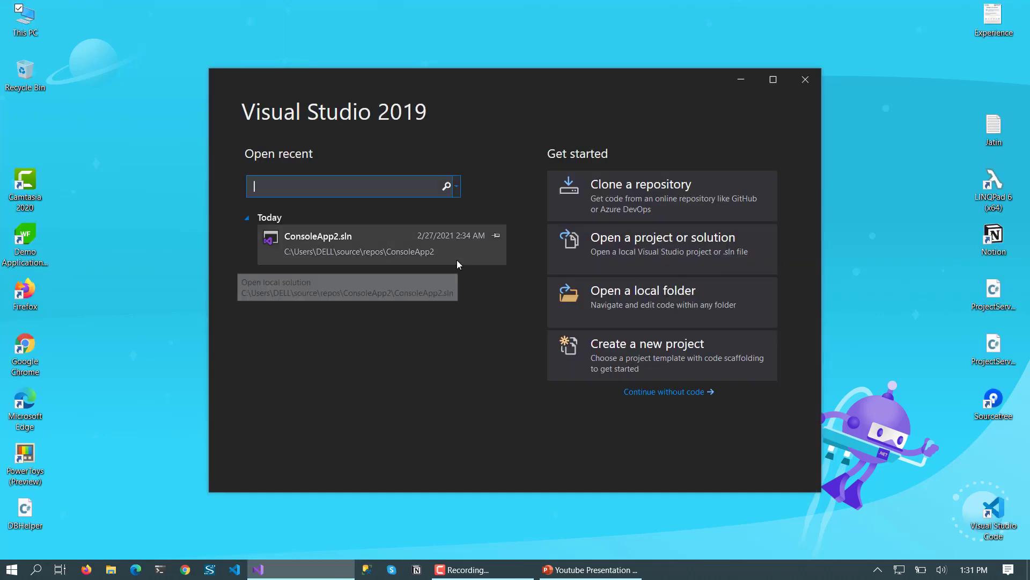
pyautogui.moveTo(500, 428)
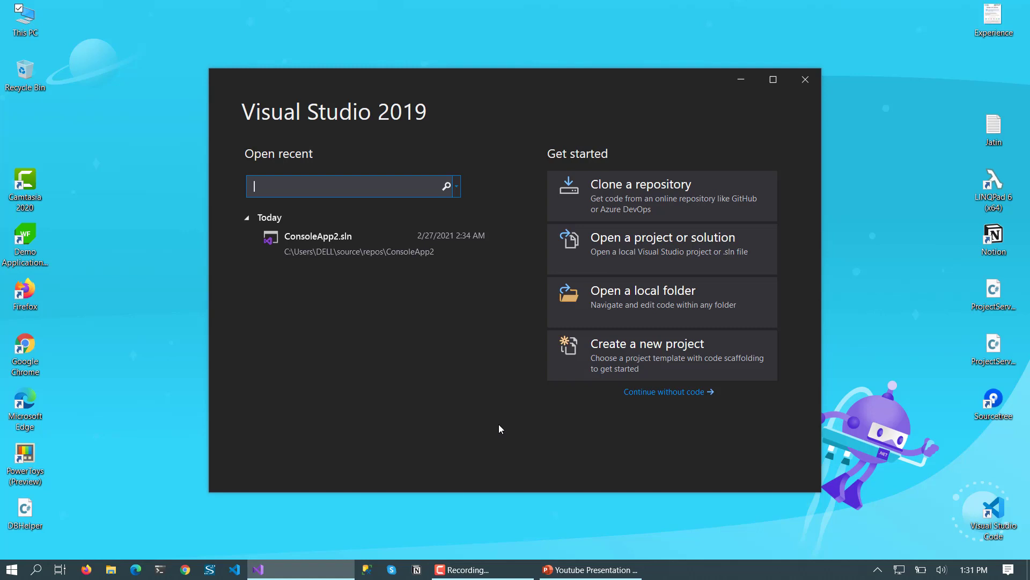
pyautogui.moveTo(268, 254)
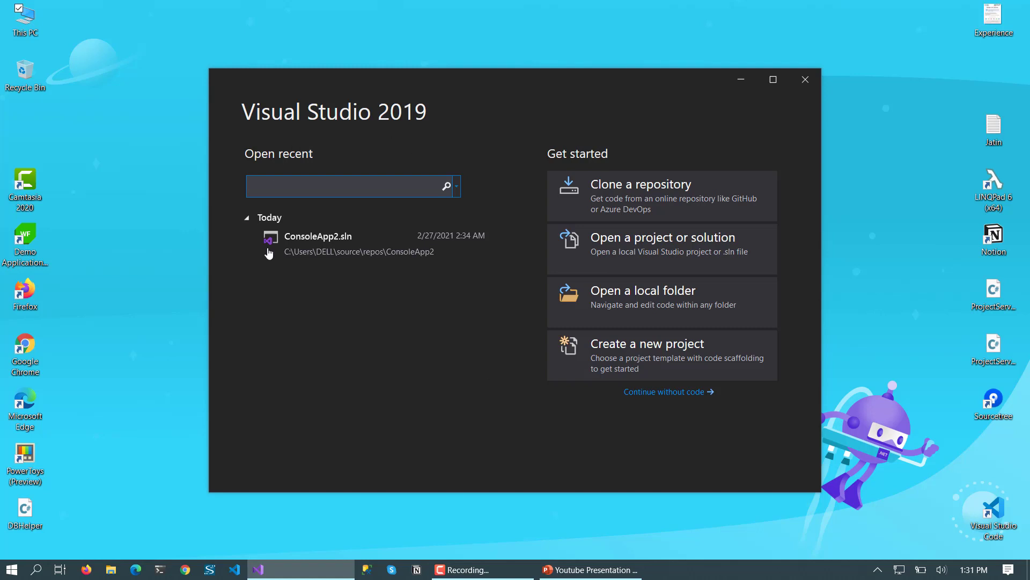
pyautogui.moveTo(477, 331)
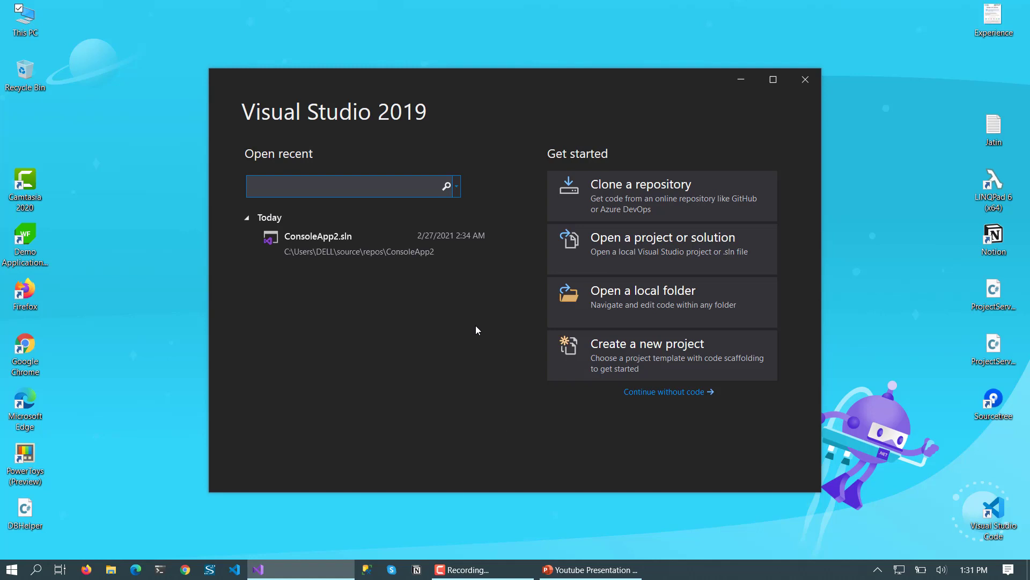
# Filter the recent solutions by 'web', then by 'console' to show ConsoleApp2.sln
pyautogui.write('web')
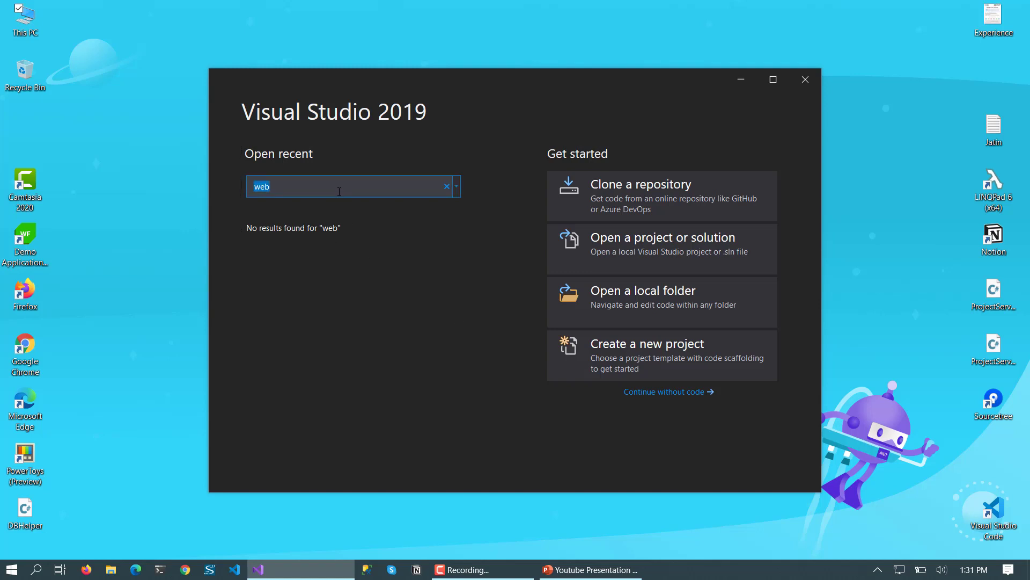
pyautogui.write('console')
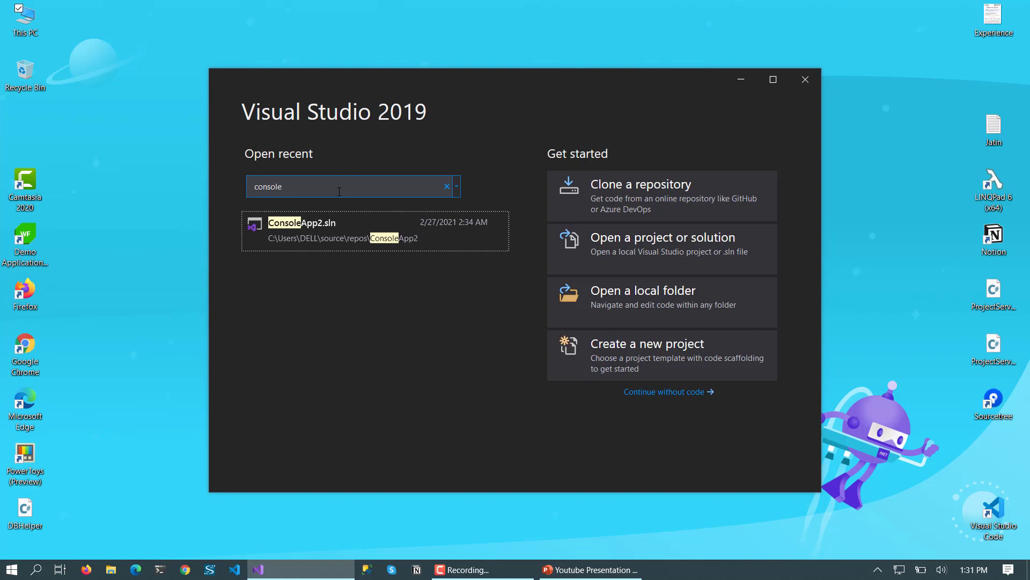
pyautogui.moveTo(334, 243)
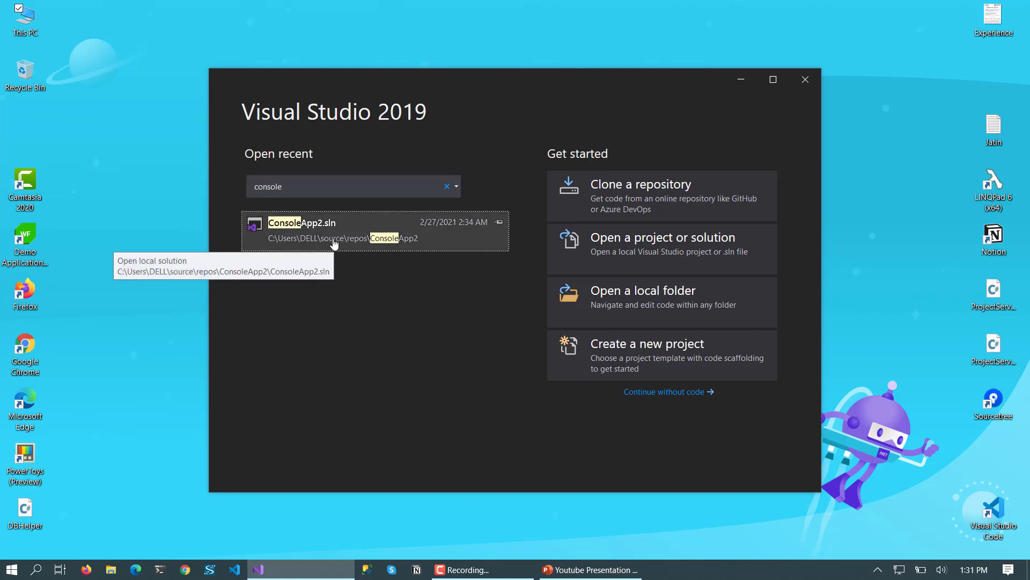
pyautogui.moveTo(478, 381)
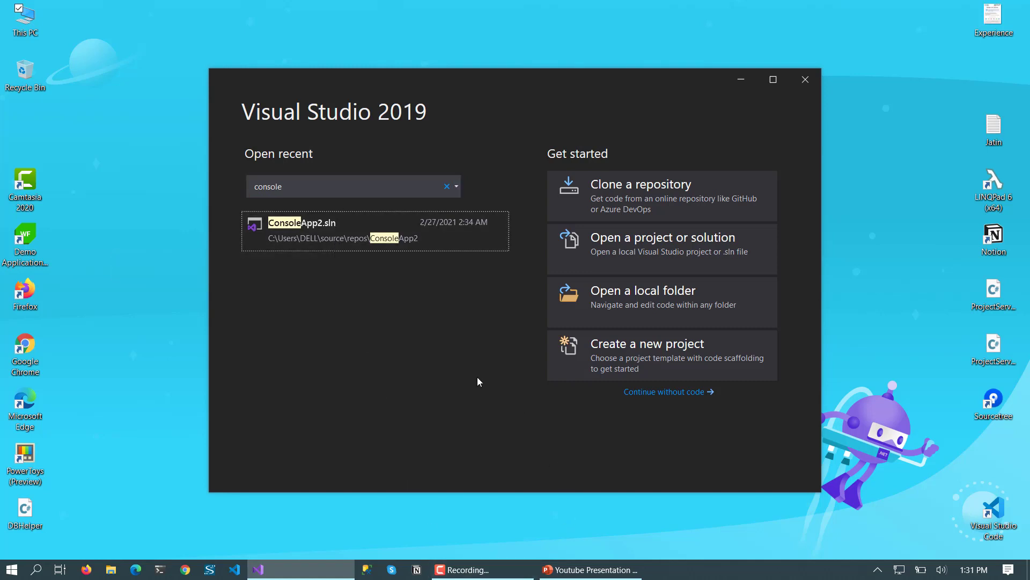
pyautogui.moveTo(498, 223)
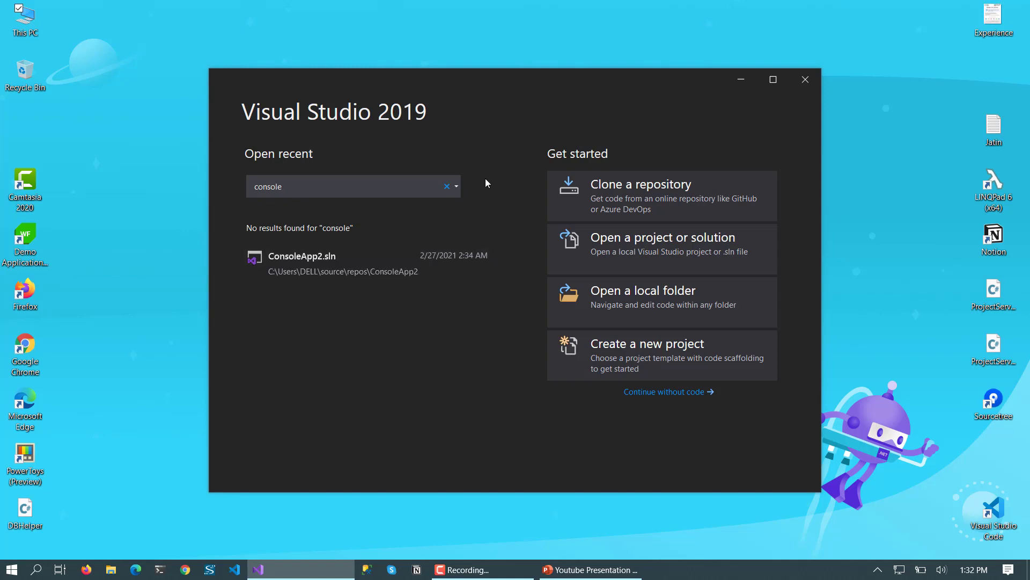
pyautogui.moveTo(733, 196)
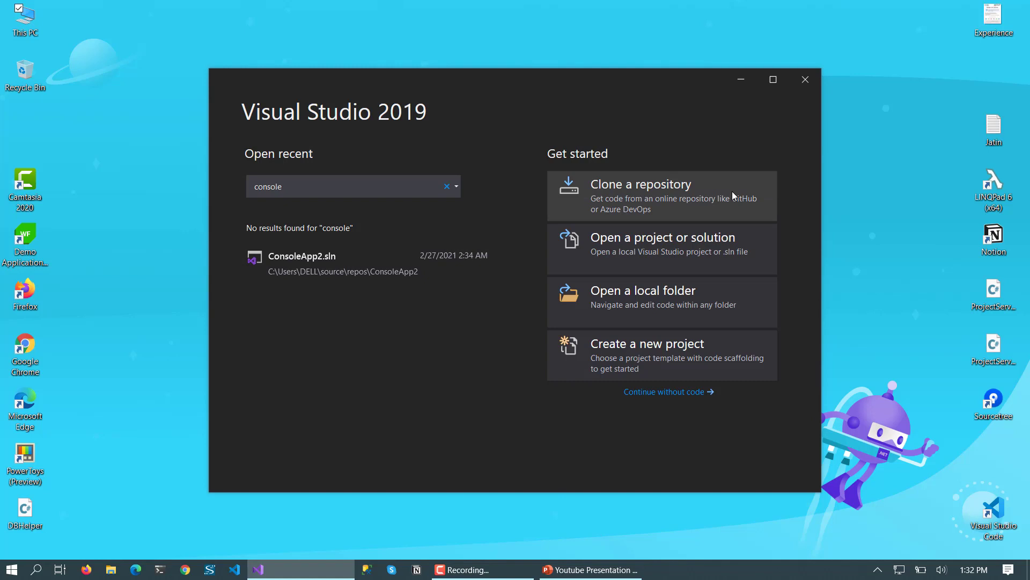
pyautogui.moveTo(691, 406)
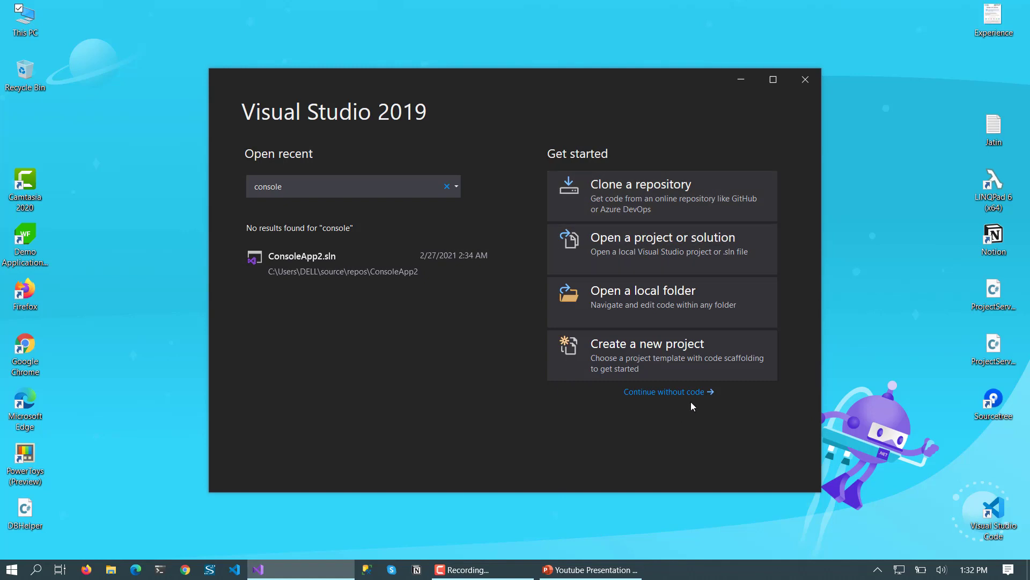
pyautogui.moveTo(661, 204)
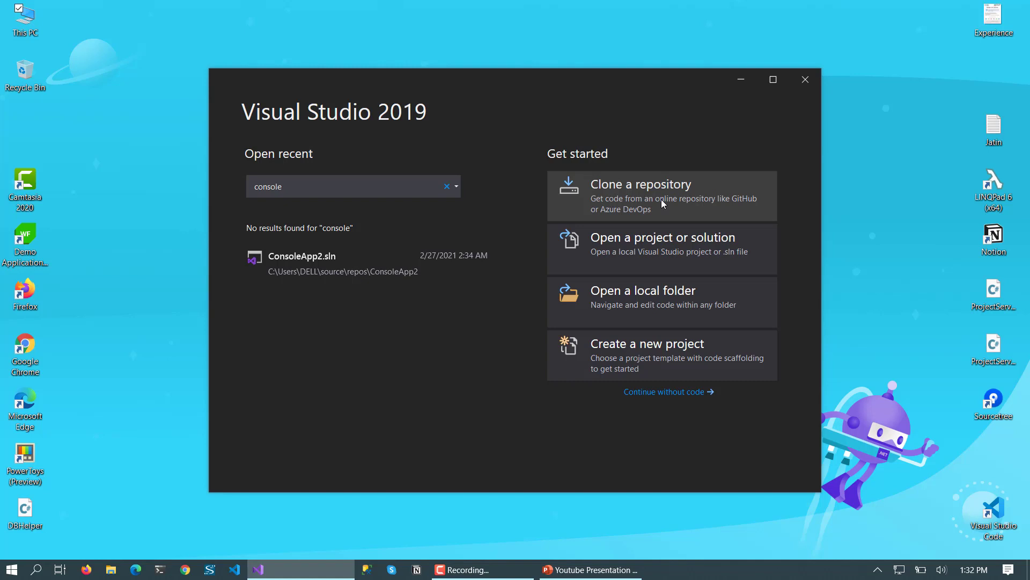
pyautogui.moveTo(664, 256)
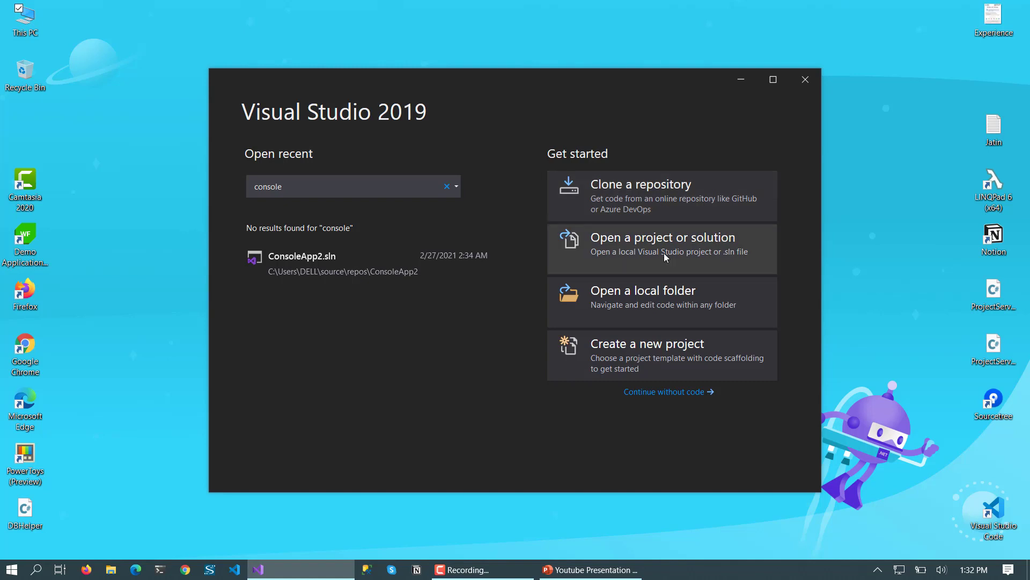
pyautogui.moveTo(689, 255)
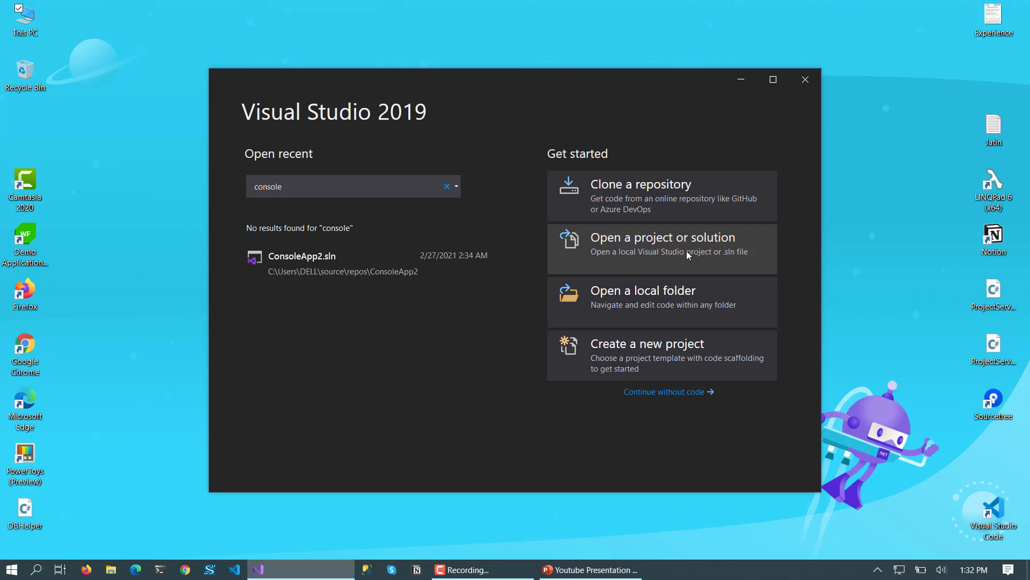
pyautogui.moveTo(721, 251)
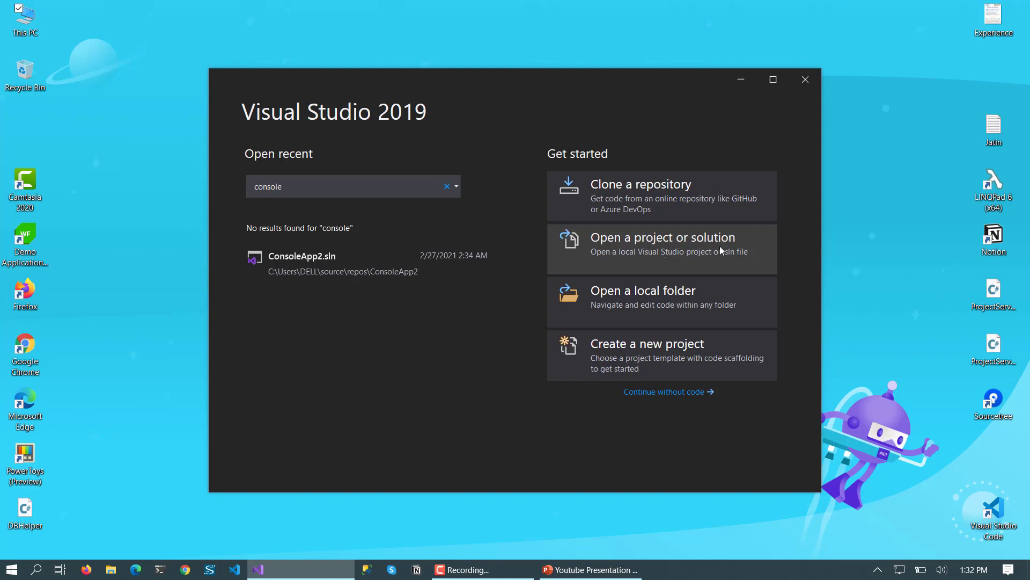
pyautogui.click(661, 243)
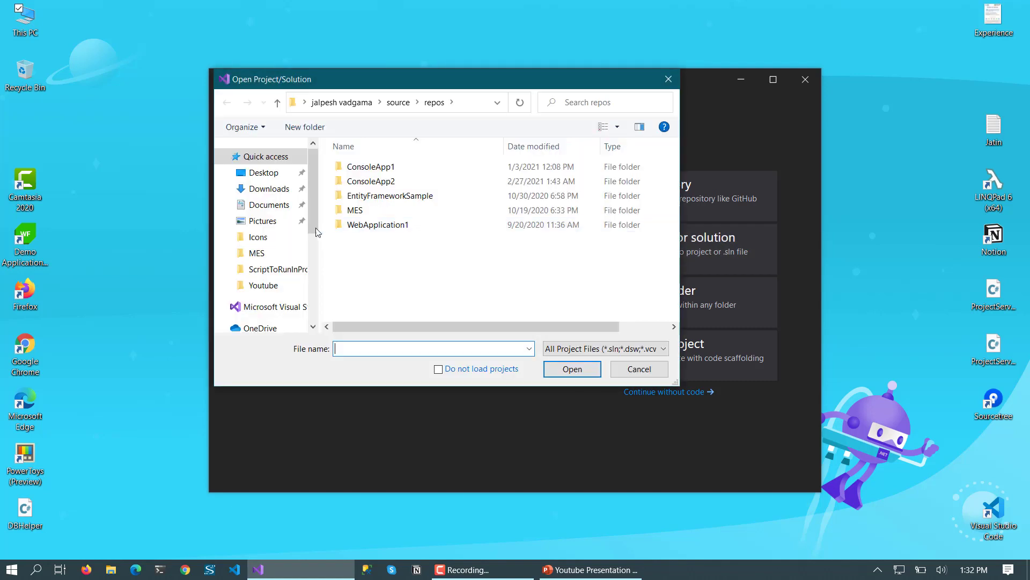
pyautogui.doubleClick(378, 224)
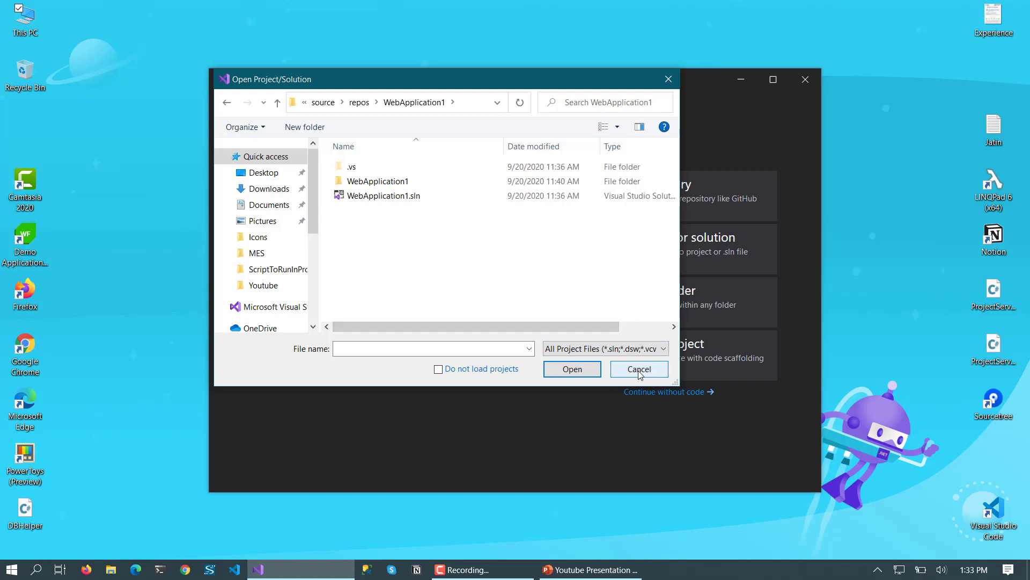
pyautogui.click(638, 368)
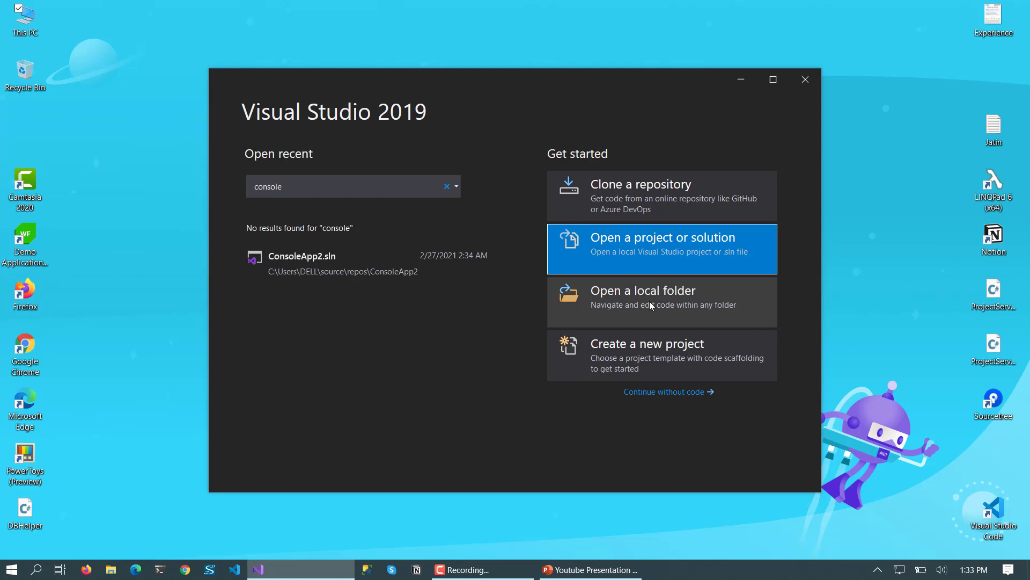
pyautogui.click(642, 296)
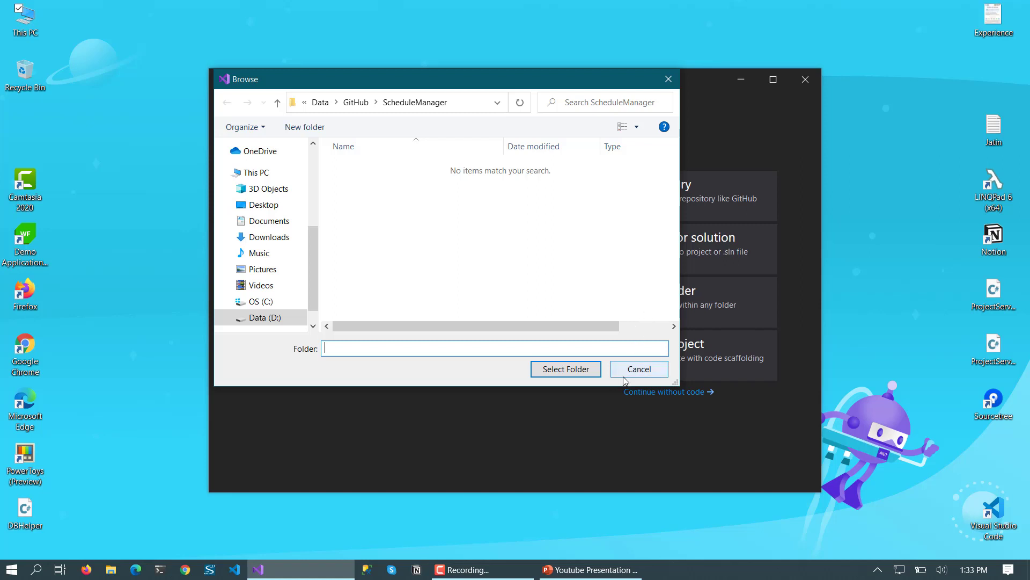
pyautogui.click(638, 369)
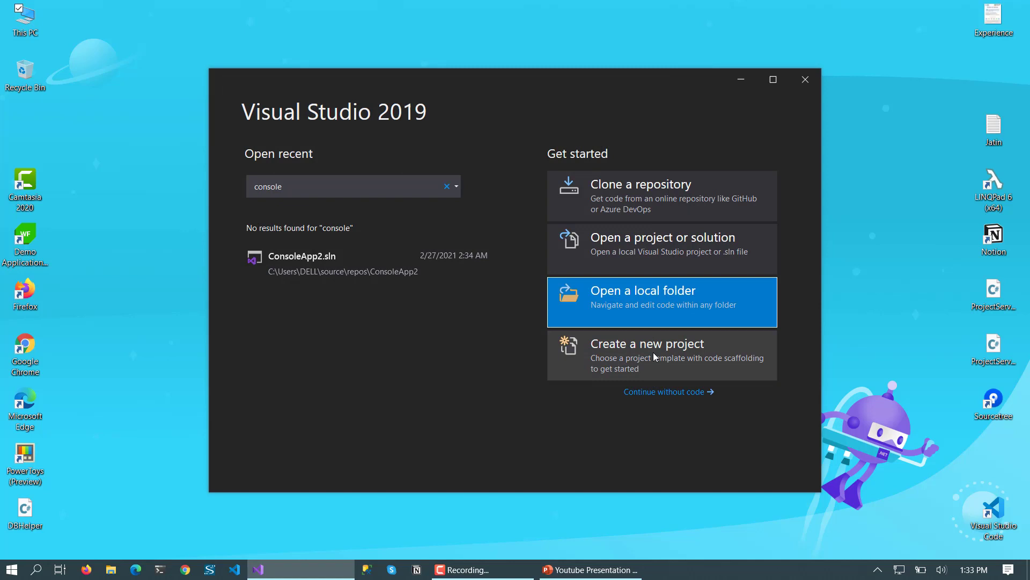
pyautogui.moveTo(643, 375)
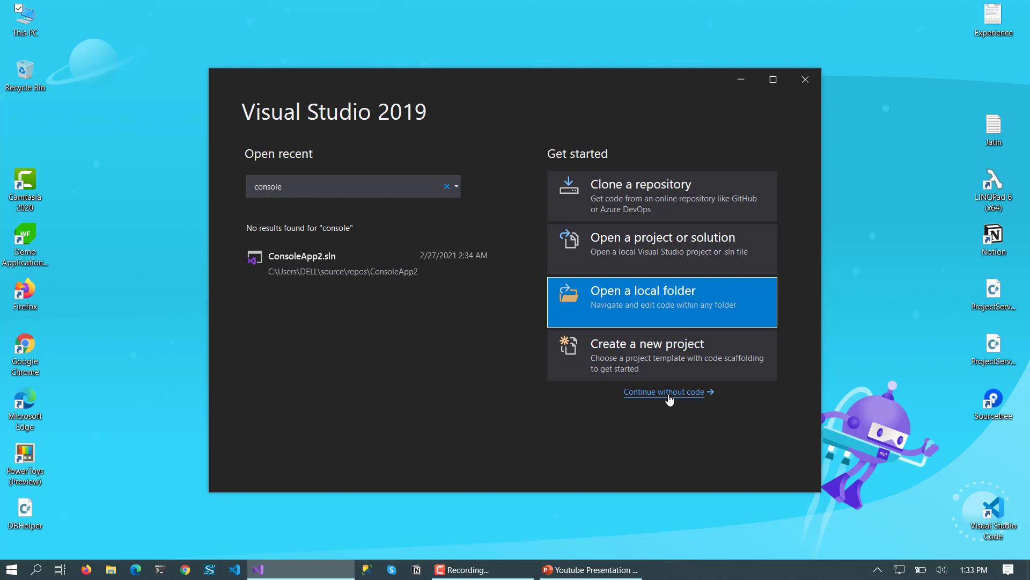
# Continue without code, expand Solution Explorer, and bring up the File > New submenu
pyautogui.click(805, 80)
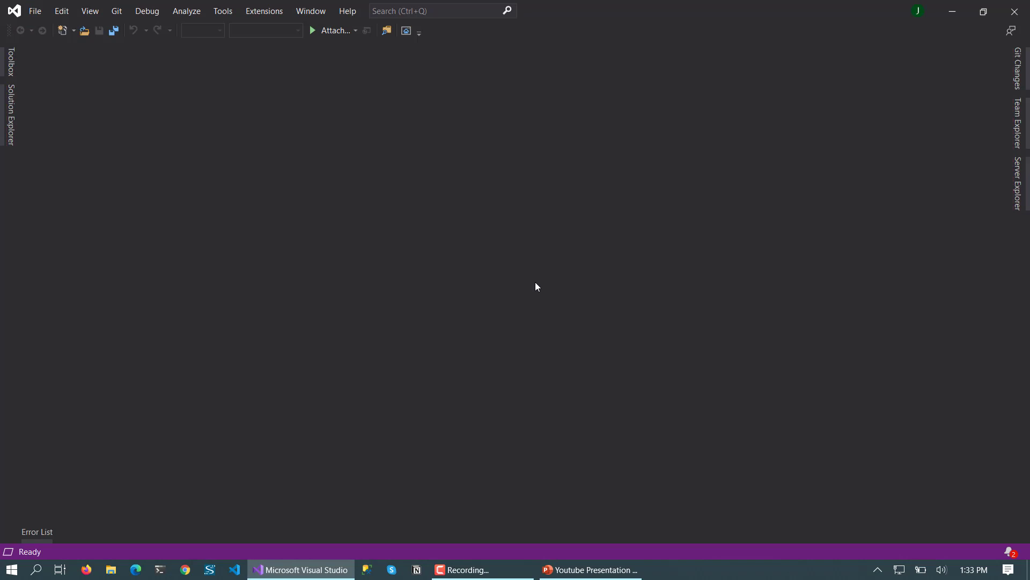
pyautogui.moveTo(985, 220)
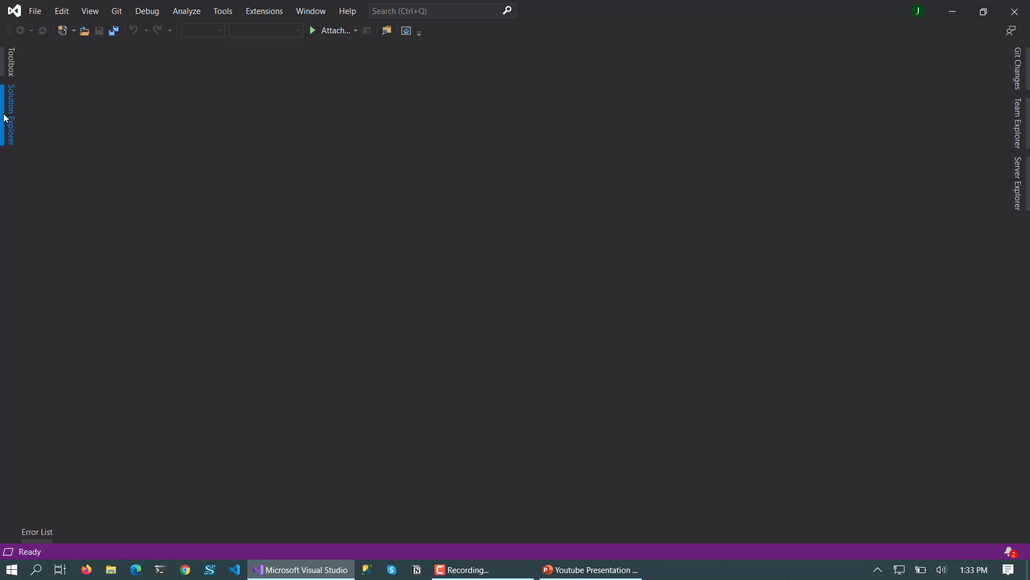
pyautogui.click(9, 117)
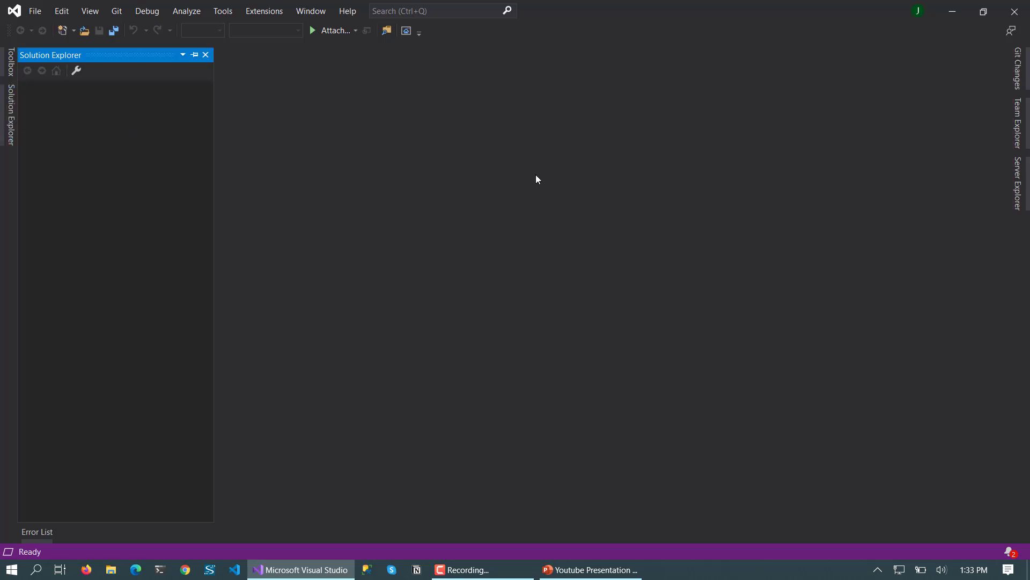
pyautogui.click(34, 11)
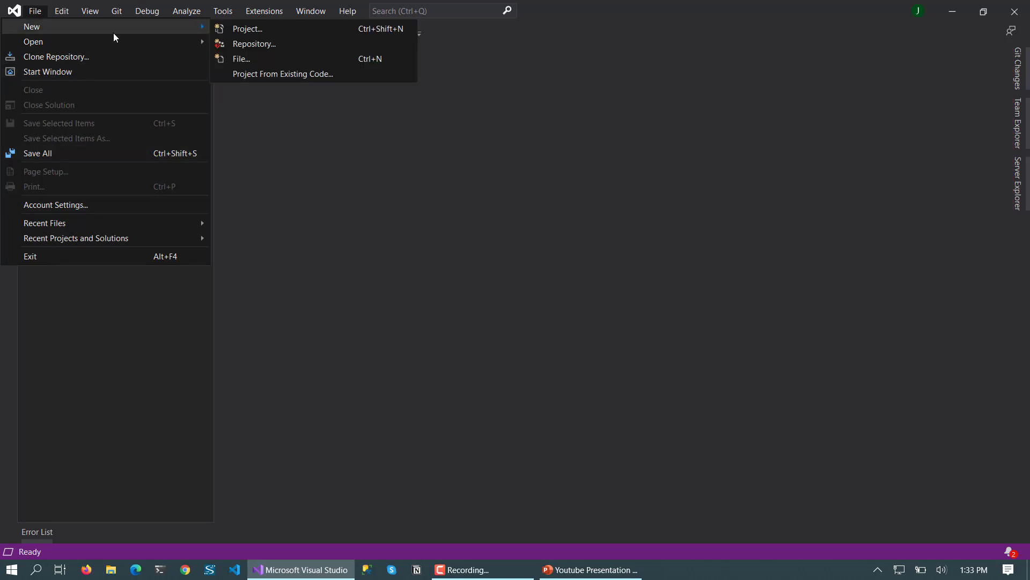
pyautogui.moveTo(262, 33)
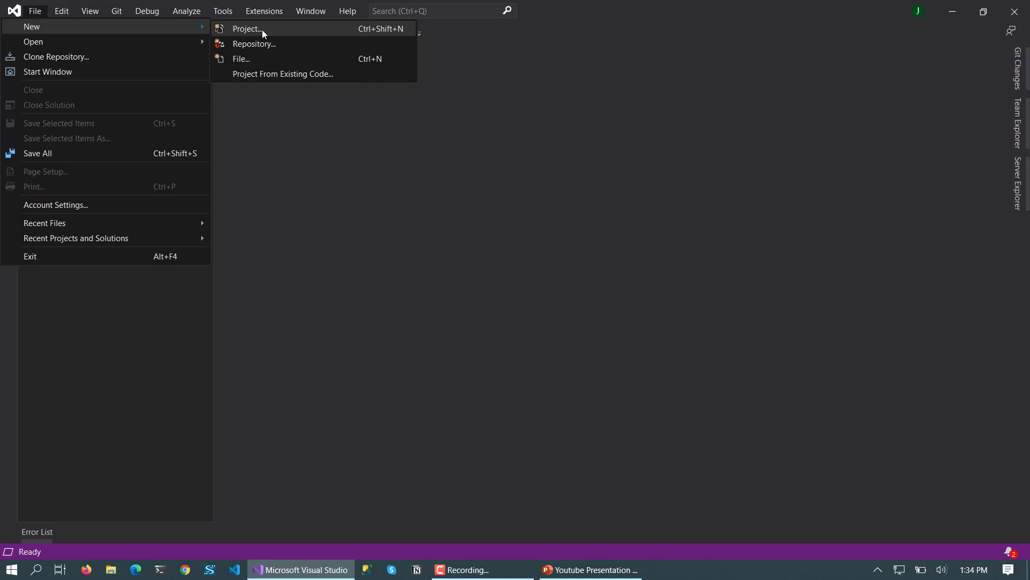
pyautogui.moveTo(650, 185)
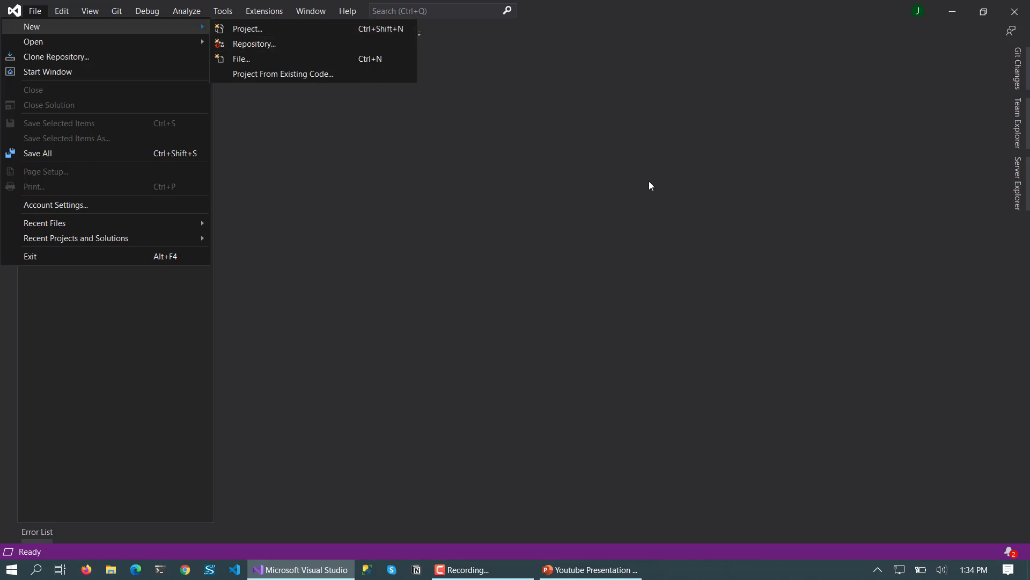
# Dismiss the File menu, review Options > Environment > General, and cancel without changes
pyautogui.click(223, 11)
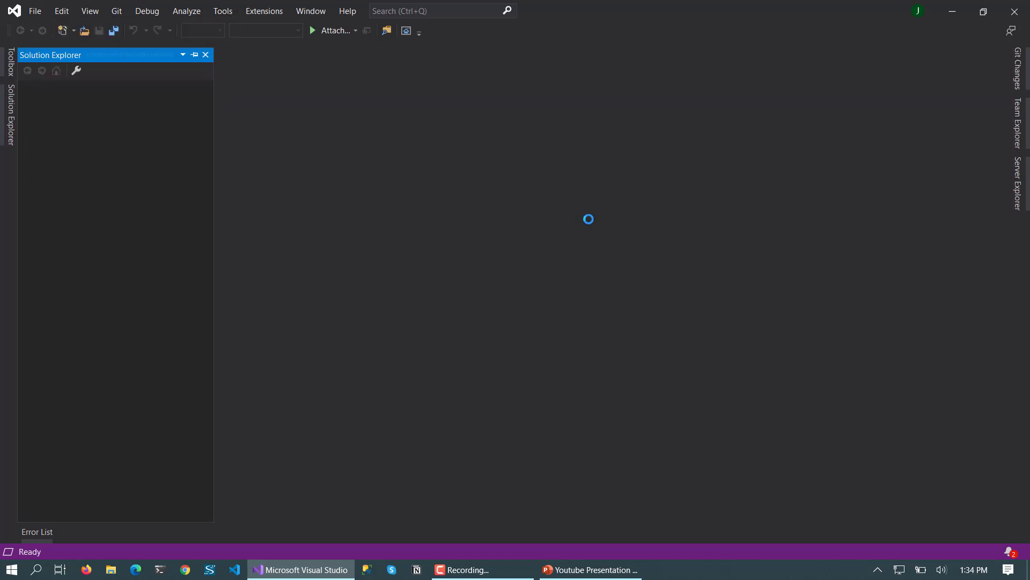
pyautogui.click(222, 10)
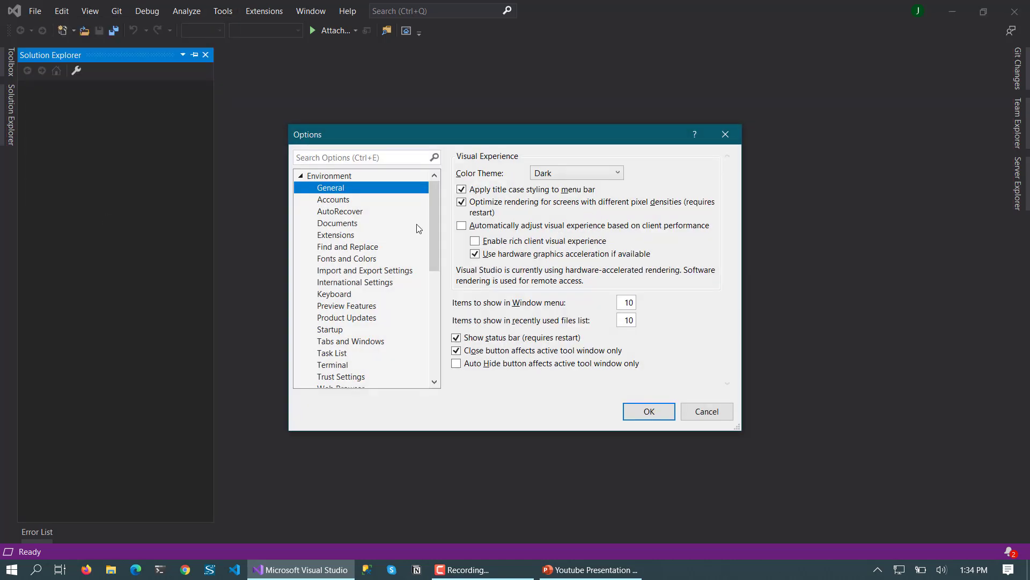
pyautogui.moveTo(707, 411)
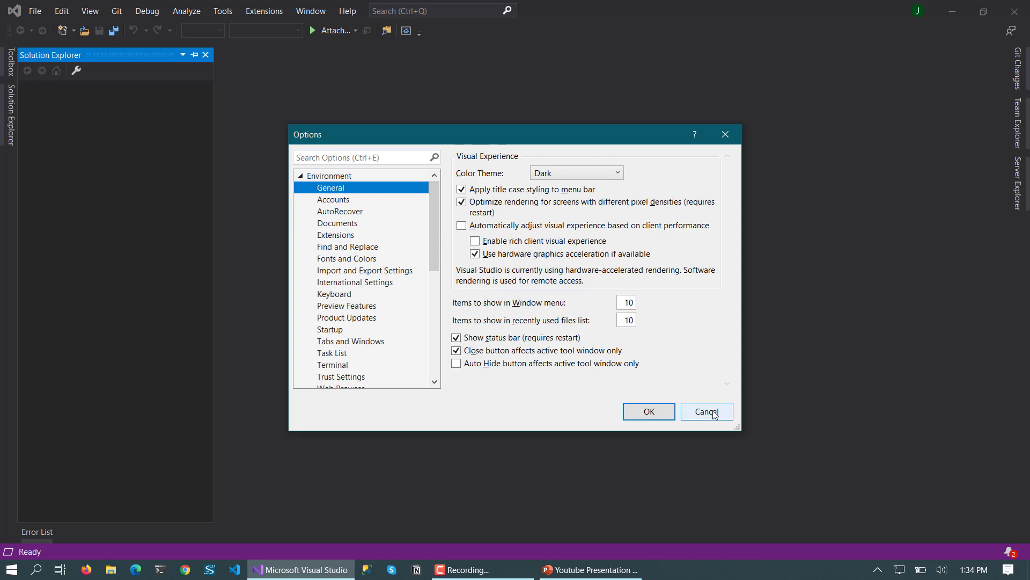
pyautogui.click(706, 411)
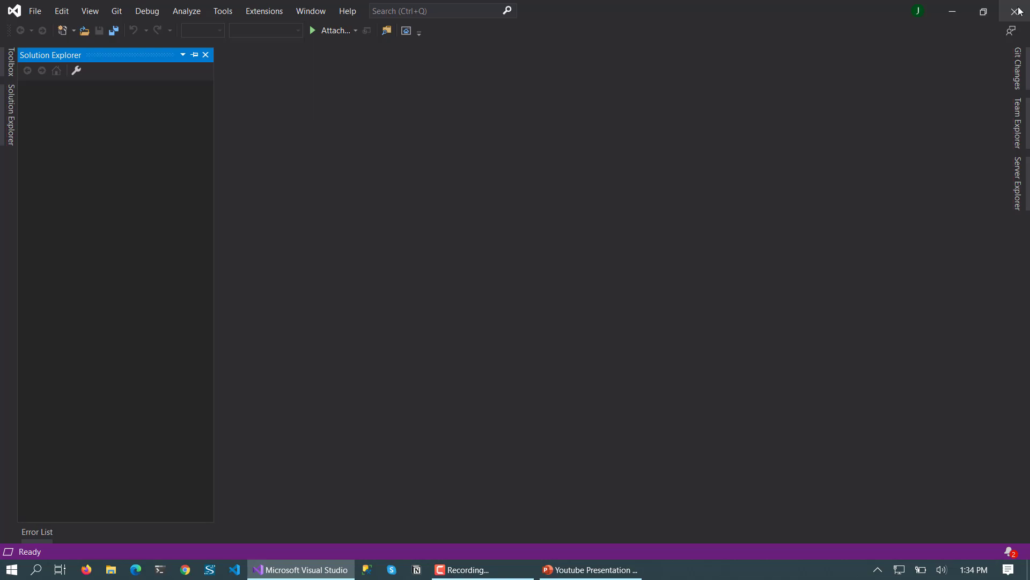
# Close and relaunch Visual Studio, then choose Create a new project
pyautogui.click(1018, 11)
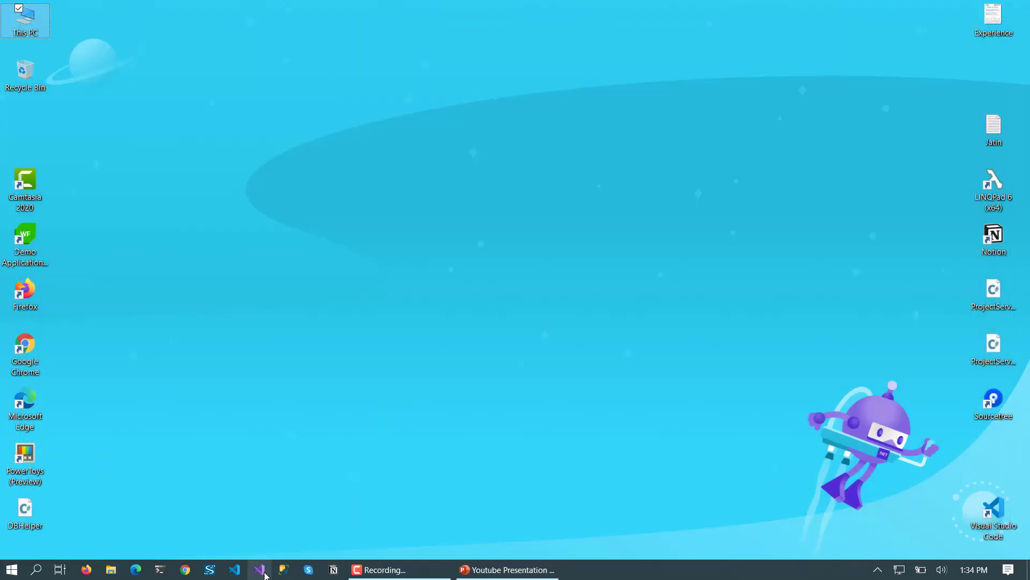
pyautogui.click(258, 568)
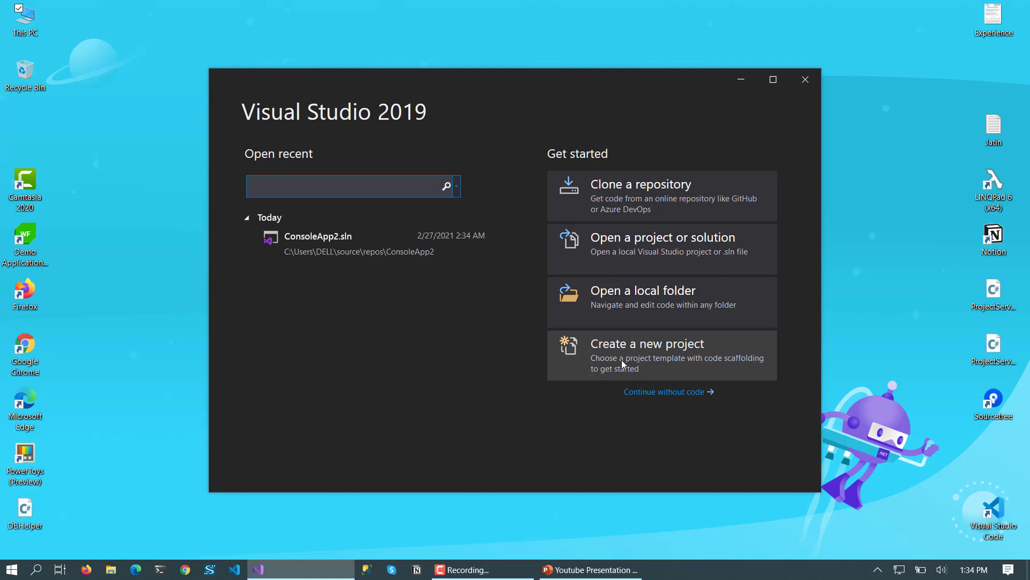
pyautogui.moveTo(426, 337)
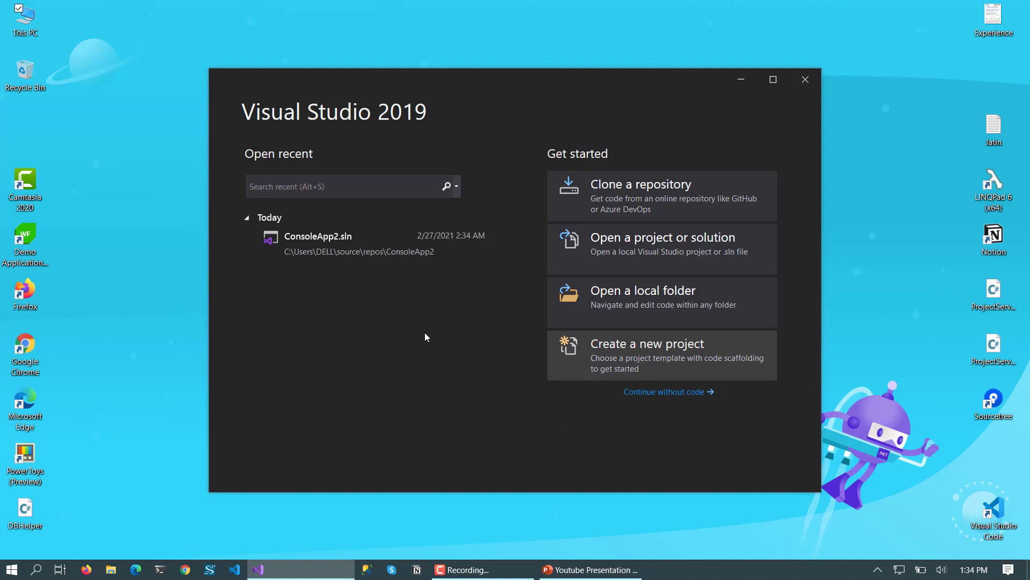
pyautogui.click(661, 355)
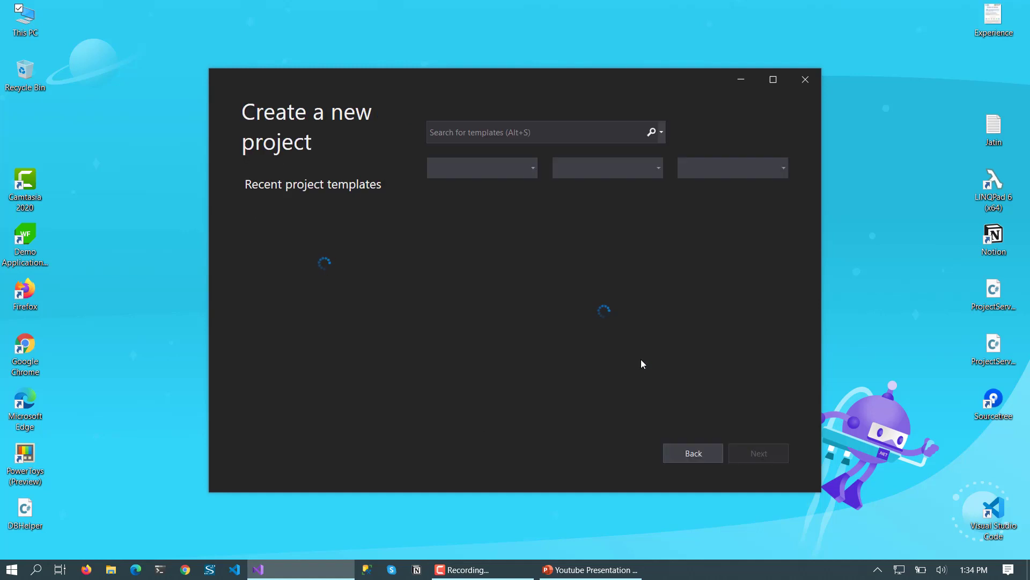
pyautogui.click(296, 221)
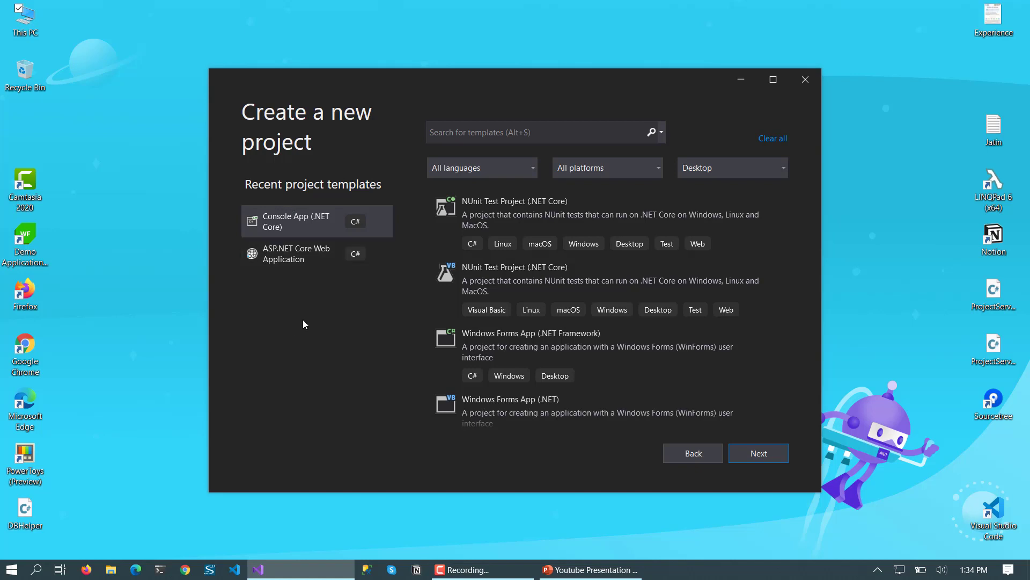
pyautogui.moveTo(303, 316)
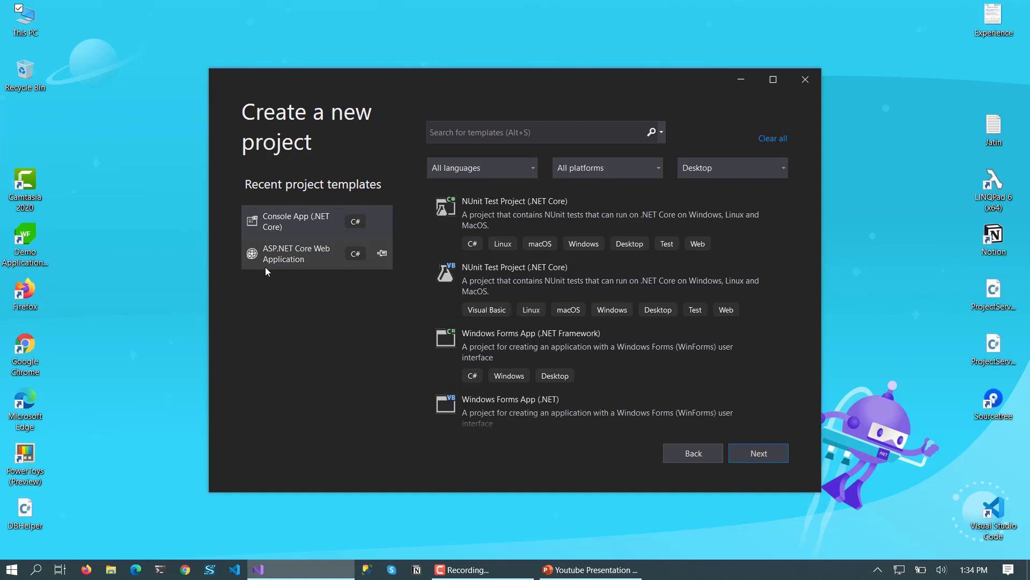
pyautogui.click(539, 132)
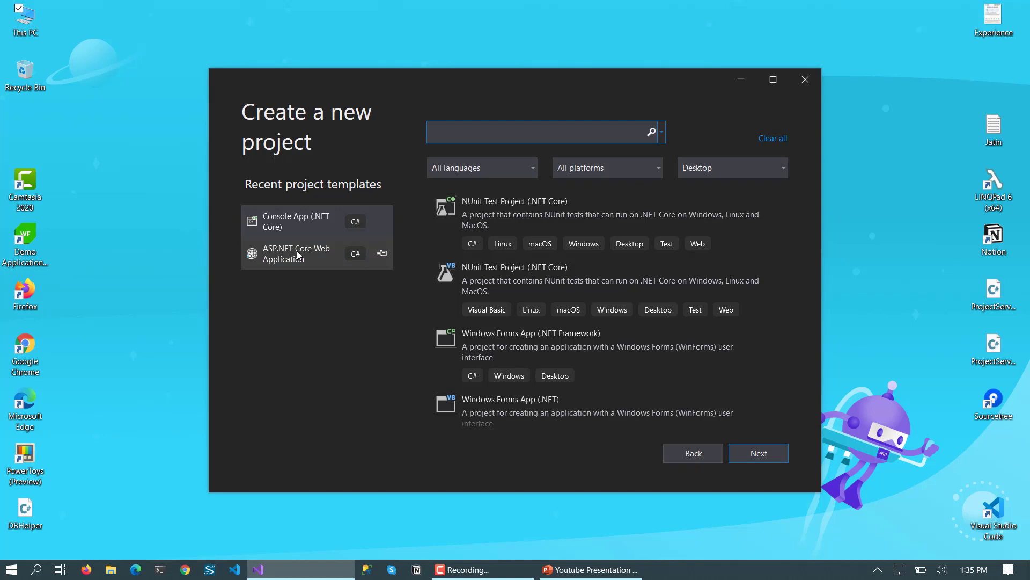
pyautogui.click(544, 132)
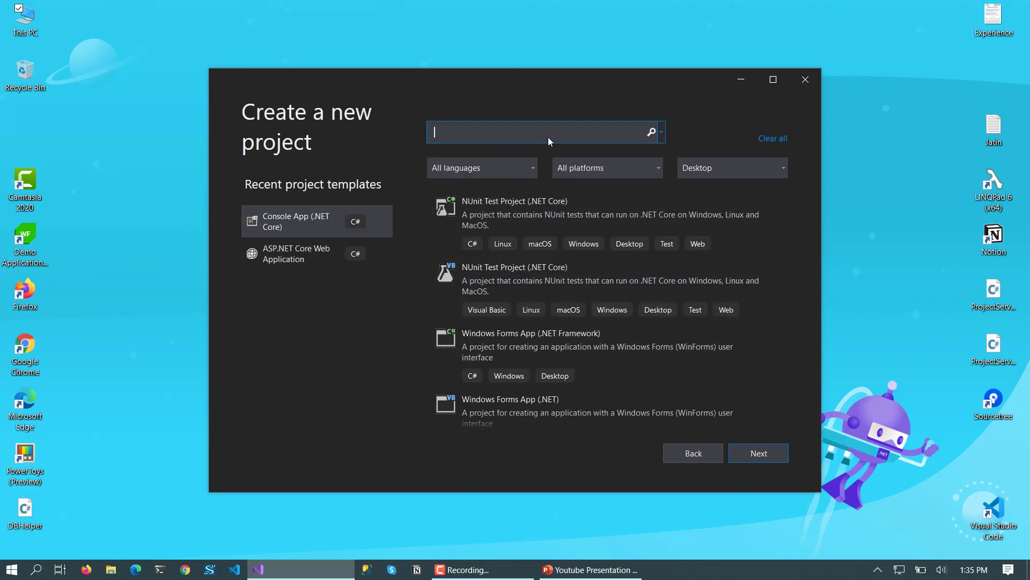
pyautogui.moveTo(549, 132)
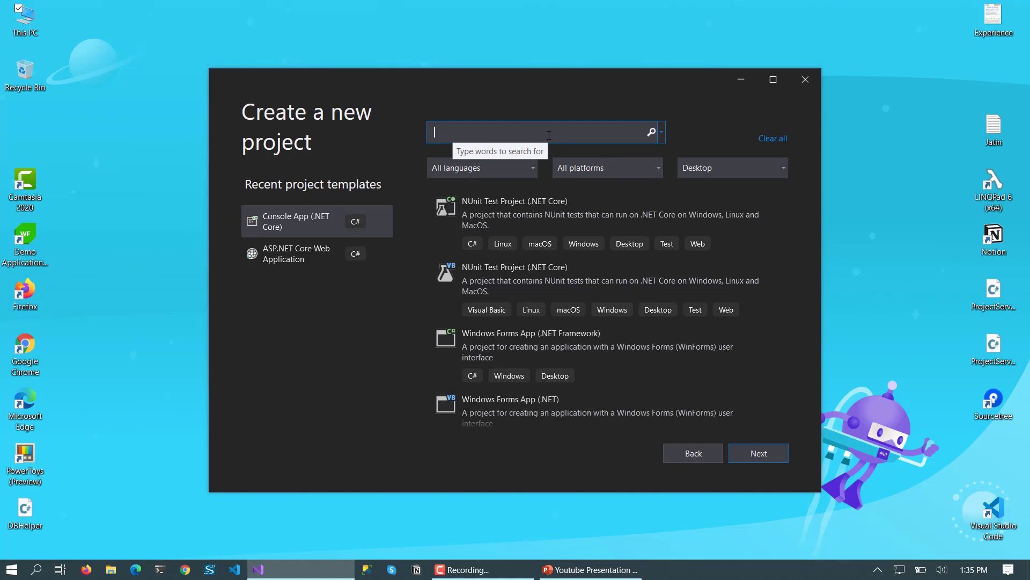
pyautogui.write('wpf')
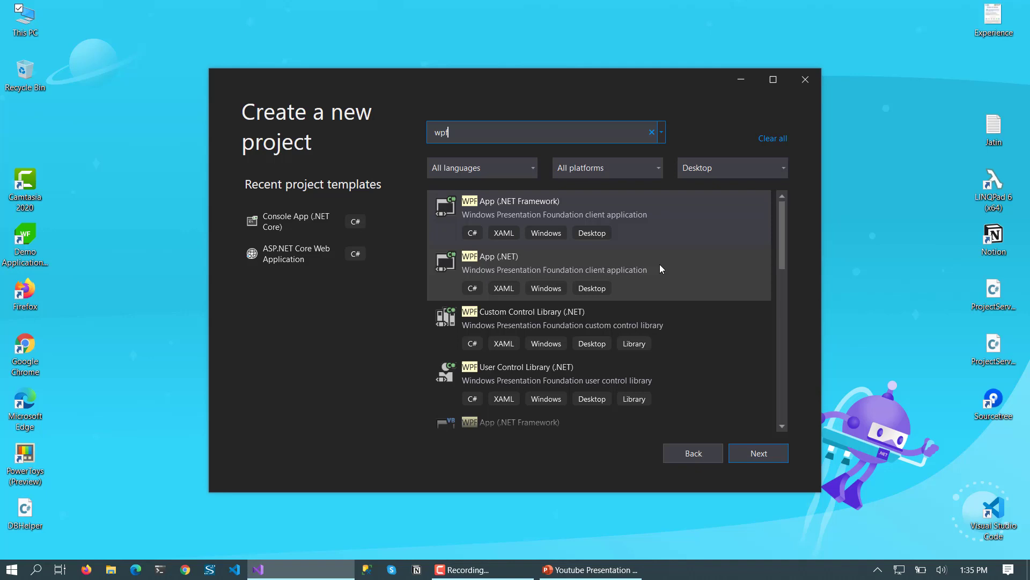
pyautogui.scroll(-3)
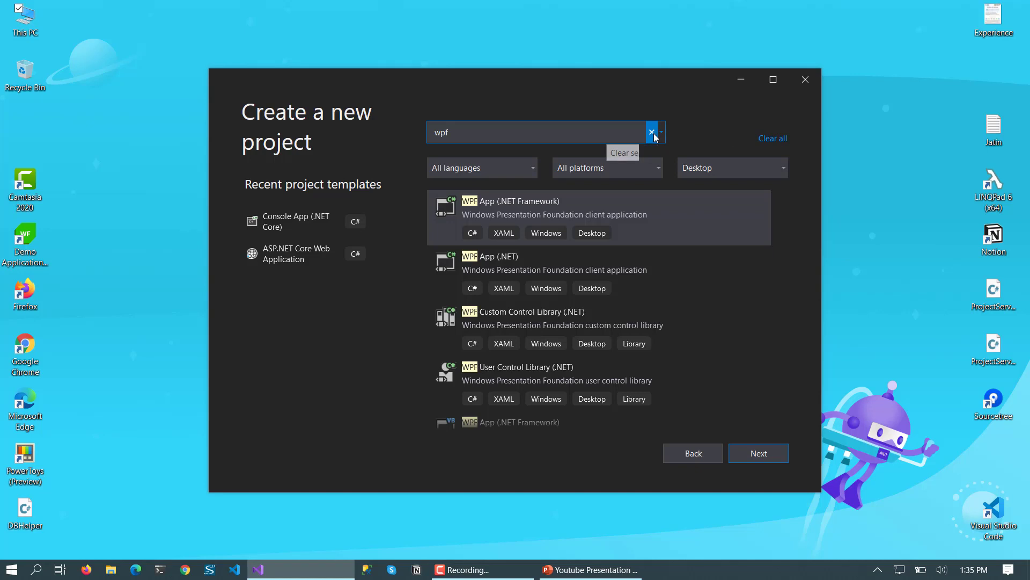
pyautogui.click(652, 132)
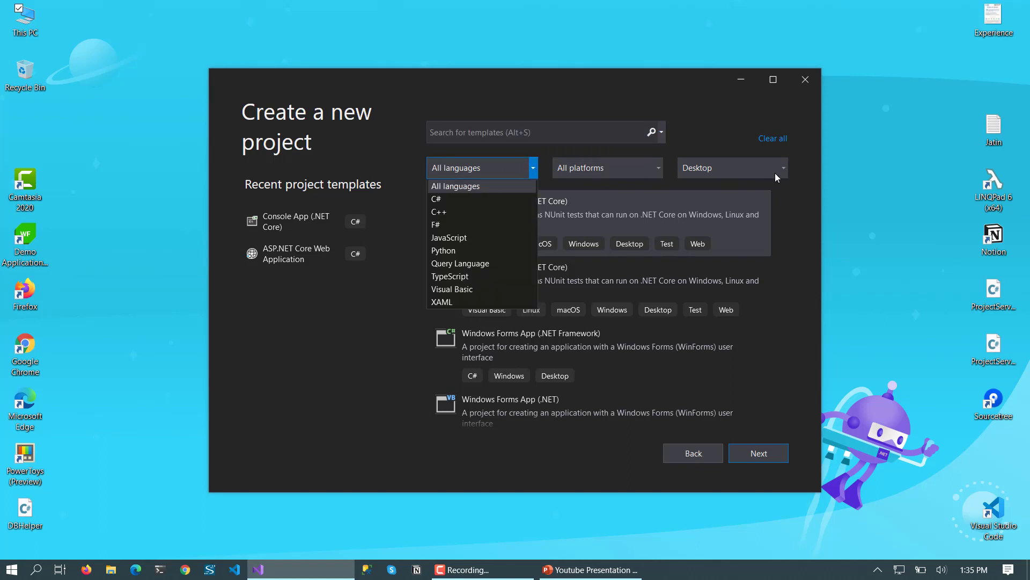
# Try the JavaScript language filter, then switch it to C# and browse the templates
pyautogui.click(551, 188)
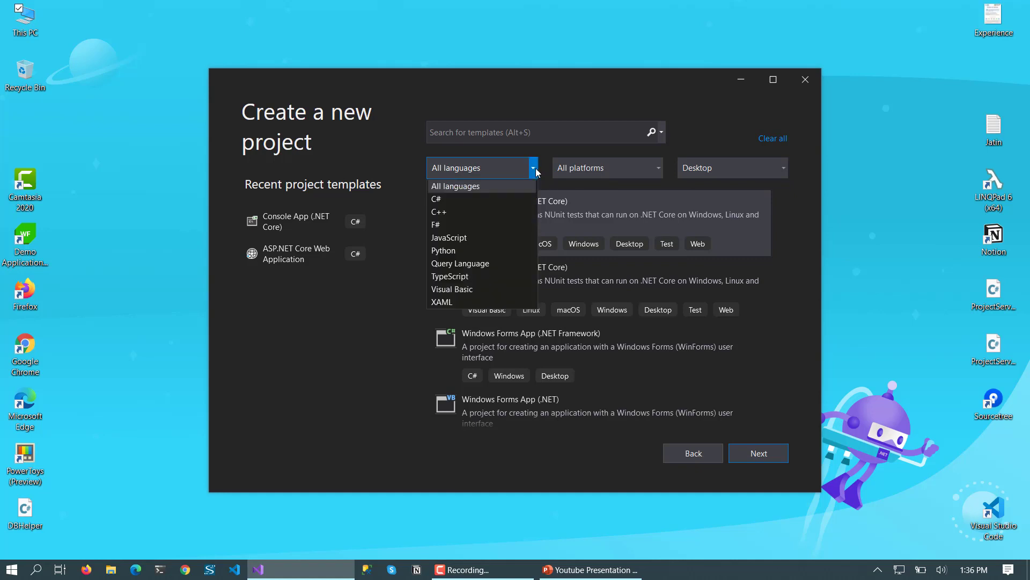
pyautogui.moveTo(448, 238)
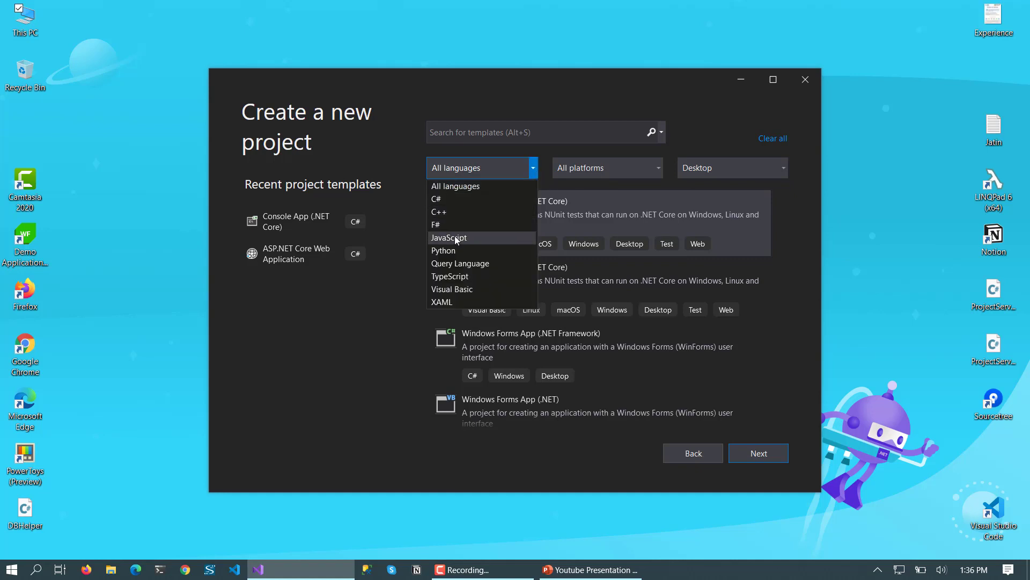
pyautogui.click(448, 237)
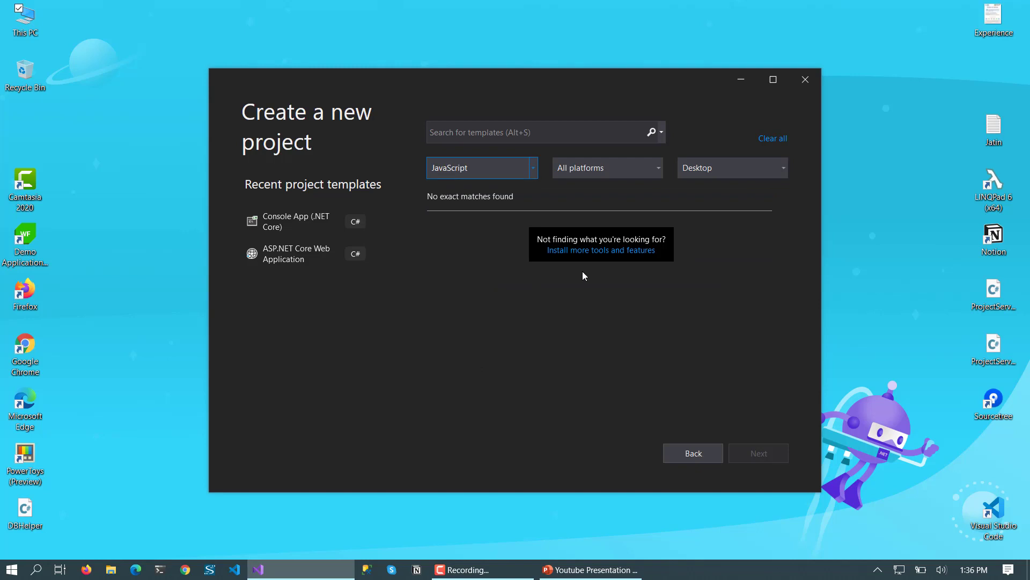
pyautogui.moveTo(599, 255)
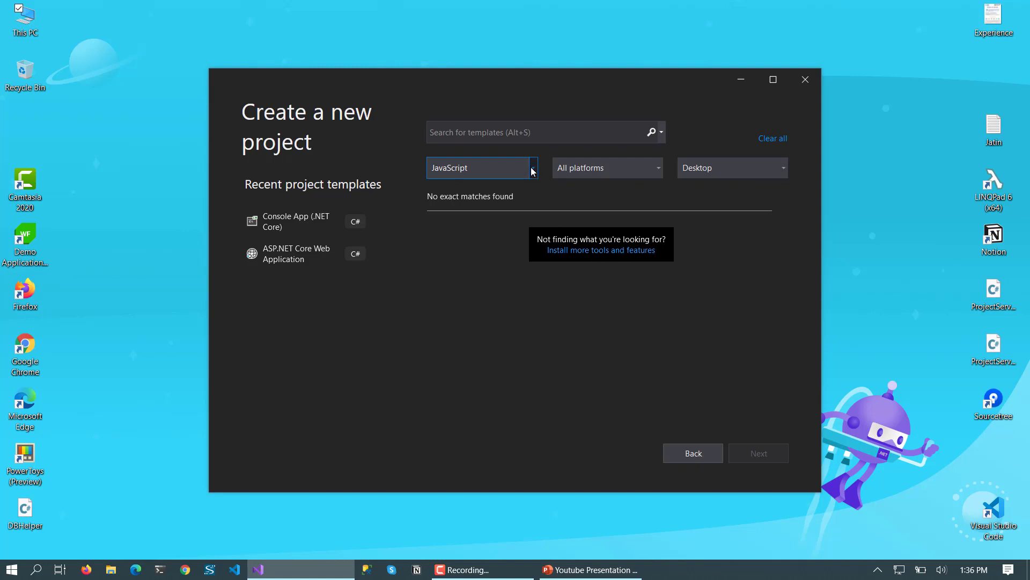
pyautogui.click(532, 168)
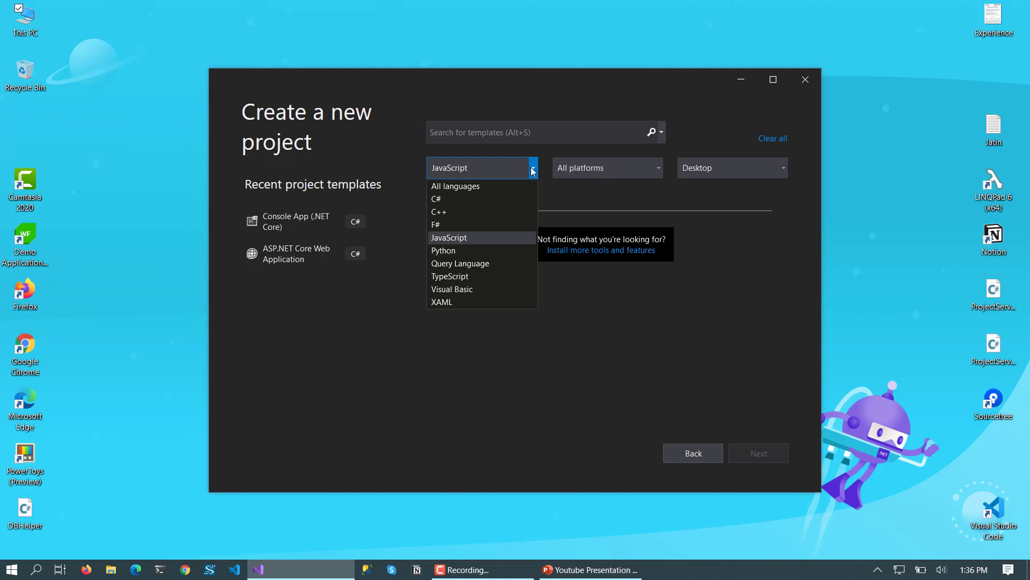
pyautogui.moveTo(470, 199)
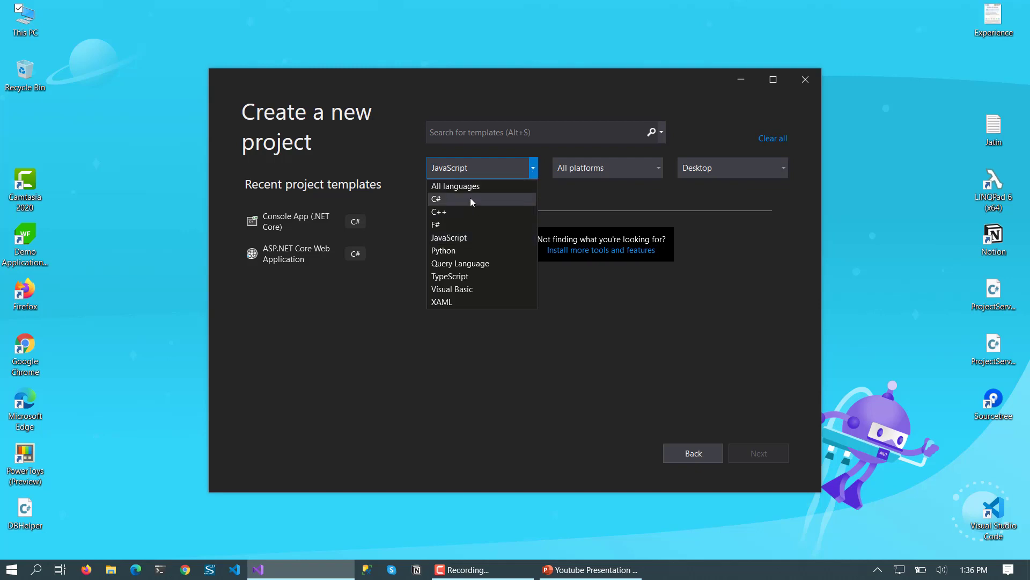
pyautogui.click(437, 199)
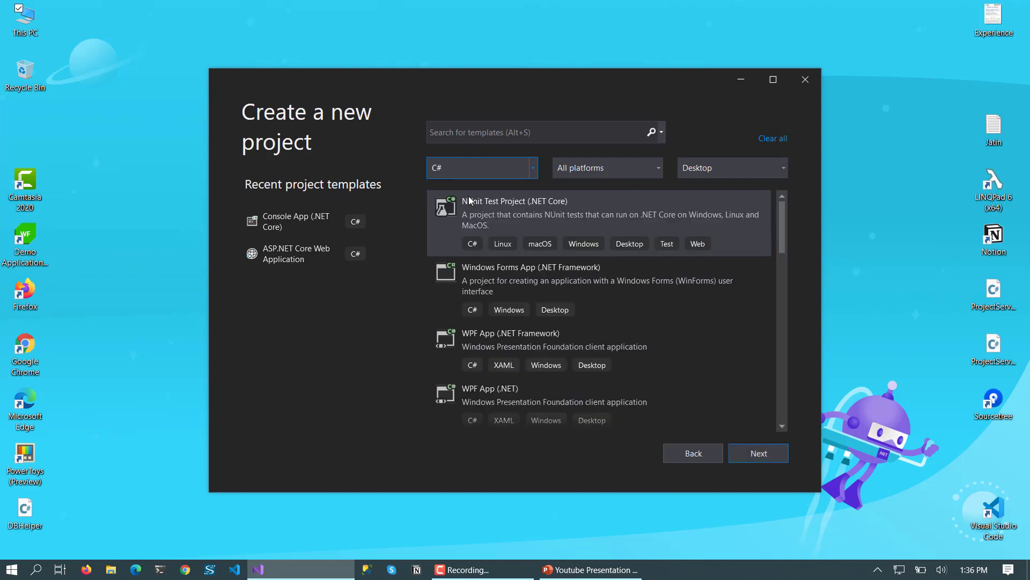
pyautogui.scroll(-3)
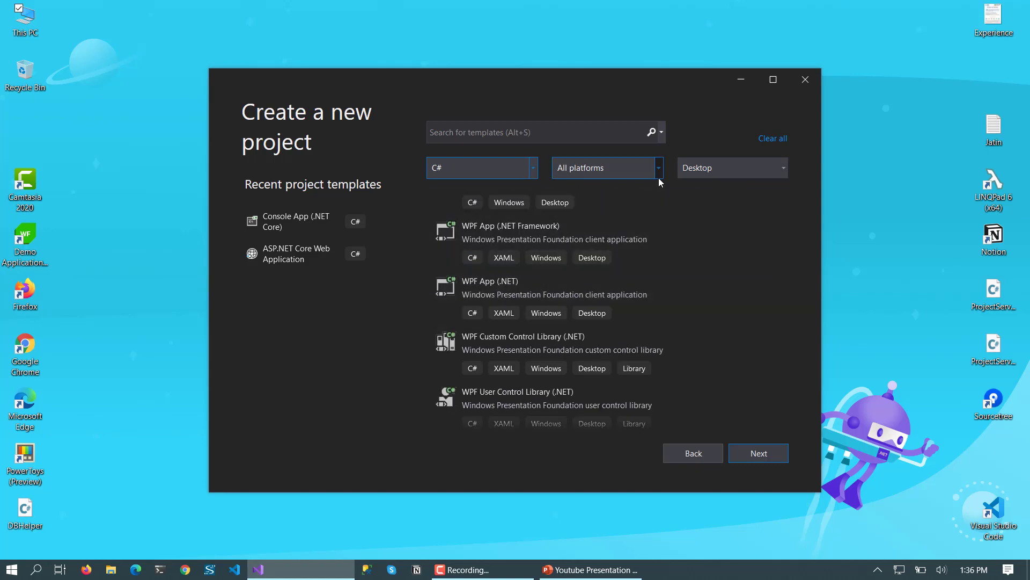
# Set the platform filter to Android, then change it to Windows
pyautogui.click(658, 167)
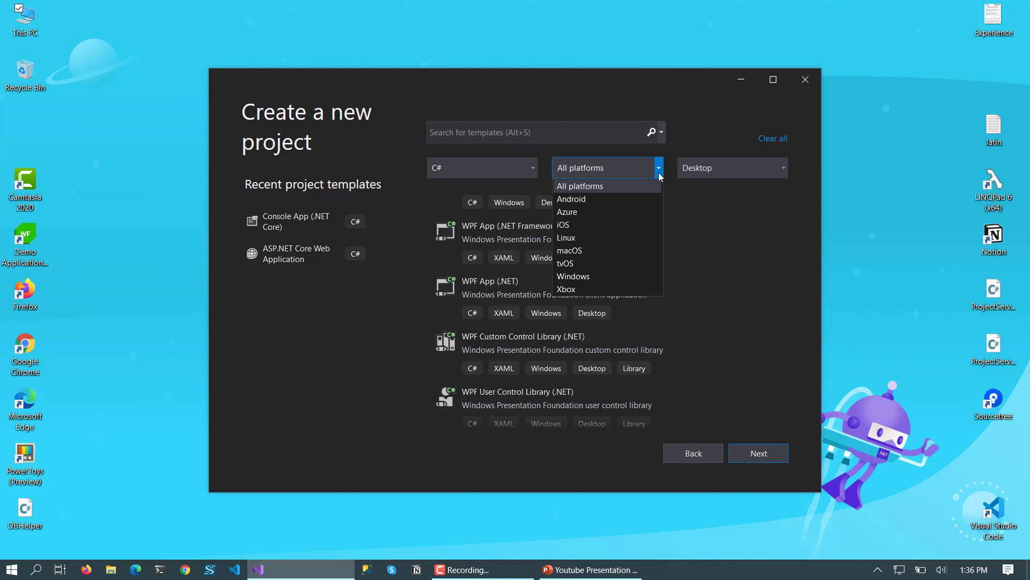
pyautogui.moveTo(571, 200)
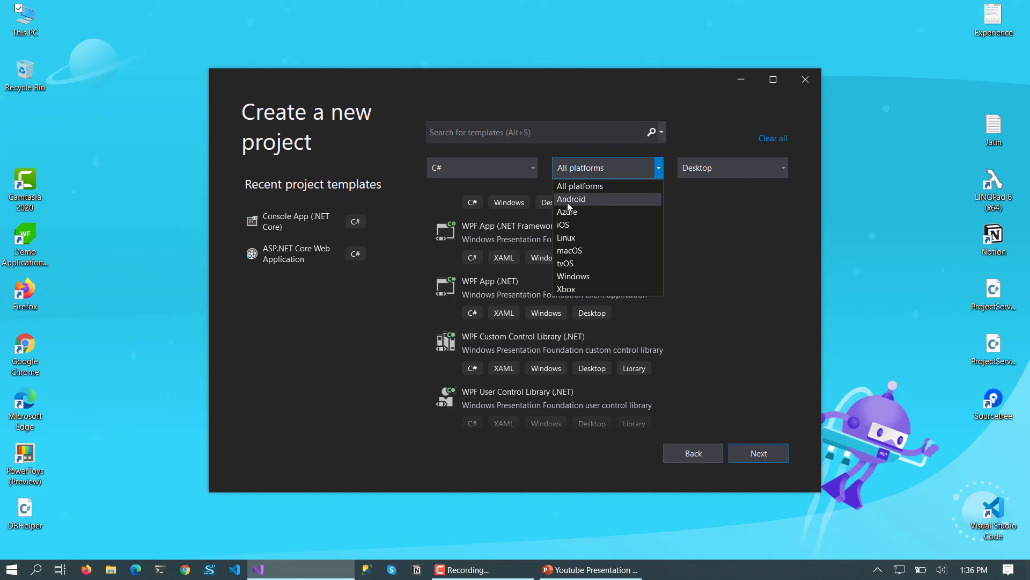
pyautogui.click(571, 199)
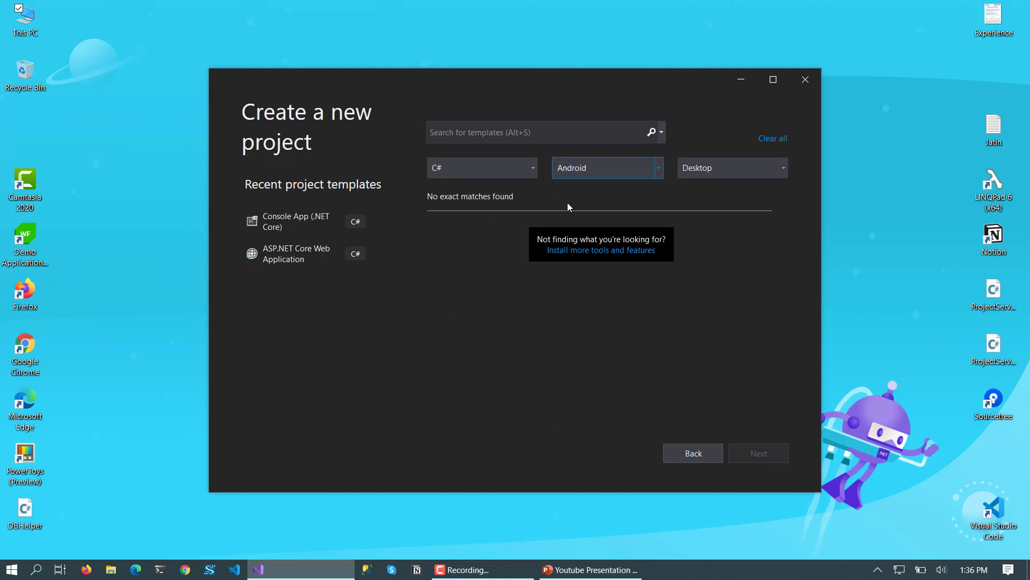
pyautogui.click(657, 167)
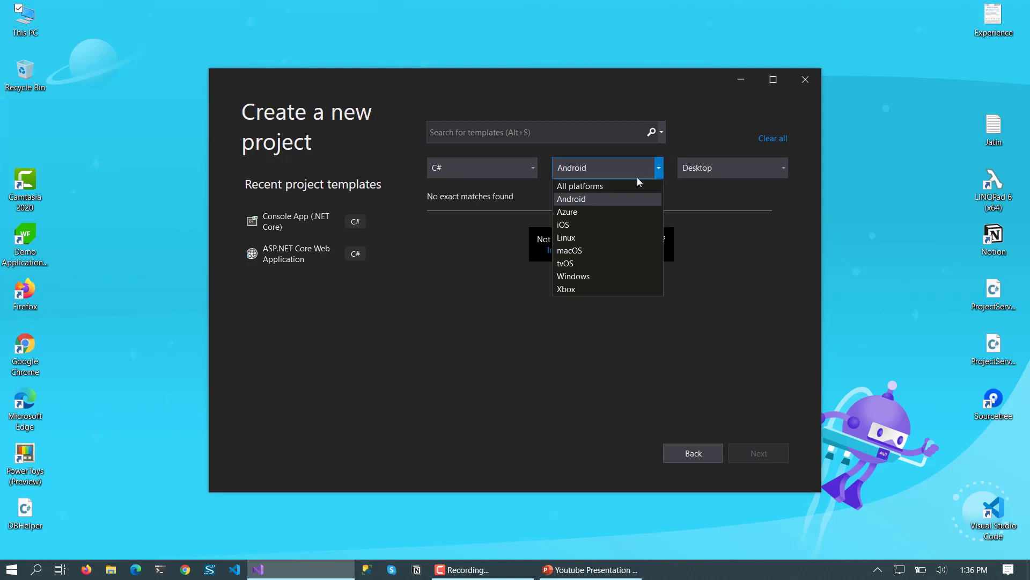
pyautogui.moveTo(573, 275)
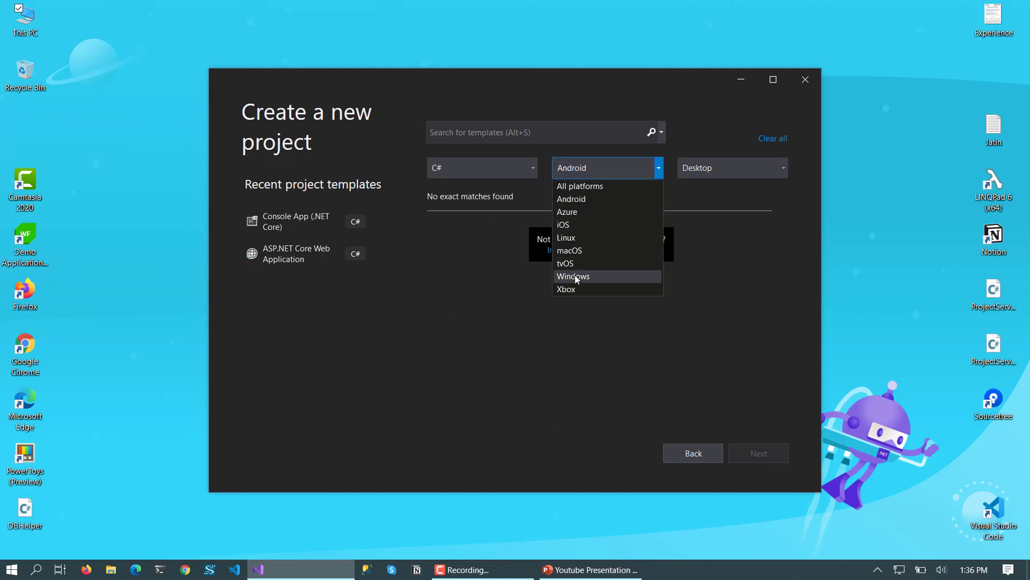
pyautogui.click(573, 276)
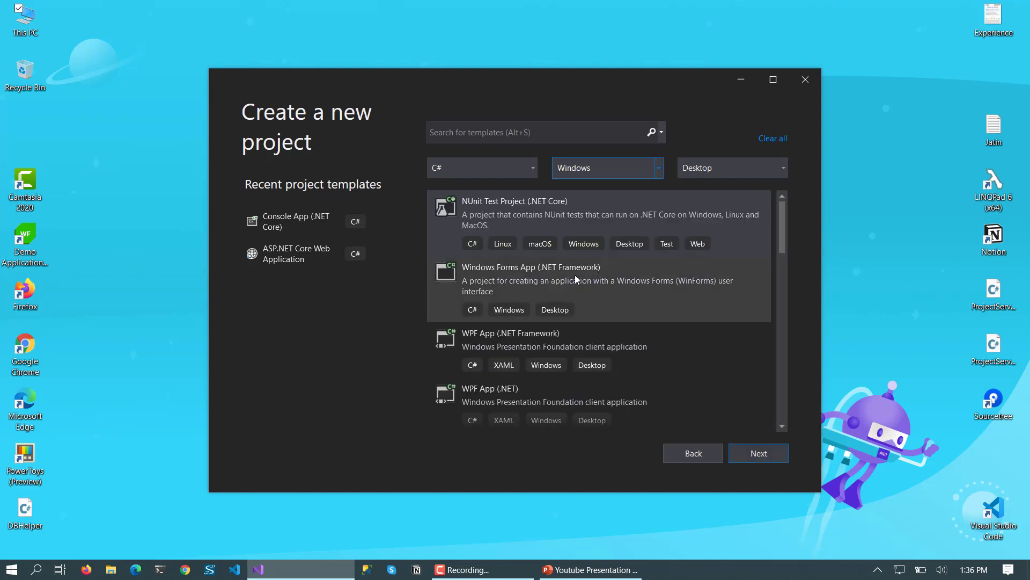
pyautogui.moveTo(494, 281)
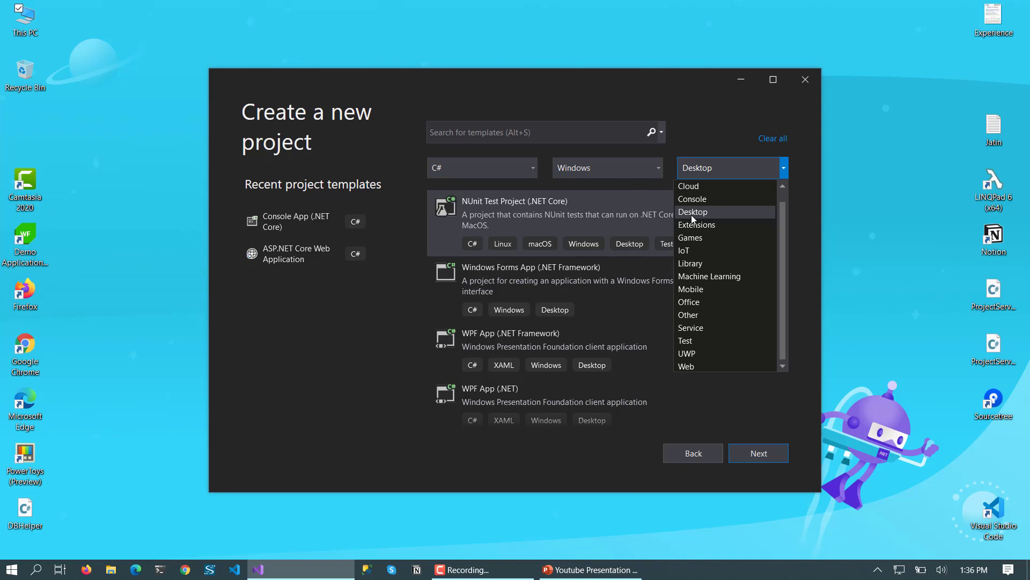
# Set the project type filter to Console, then IoT, and finally Web
pyautogui.click(691, 199)
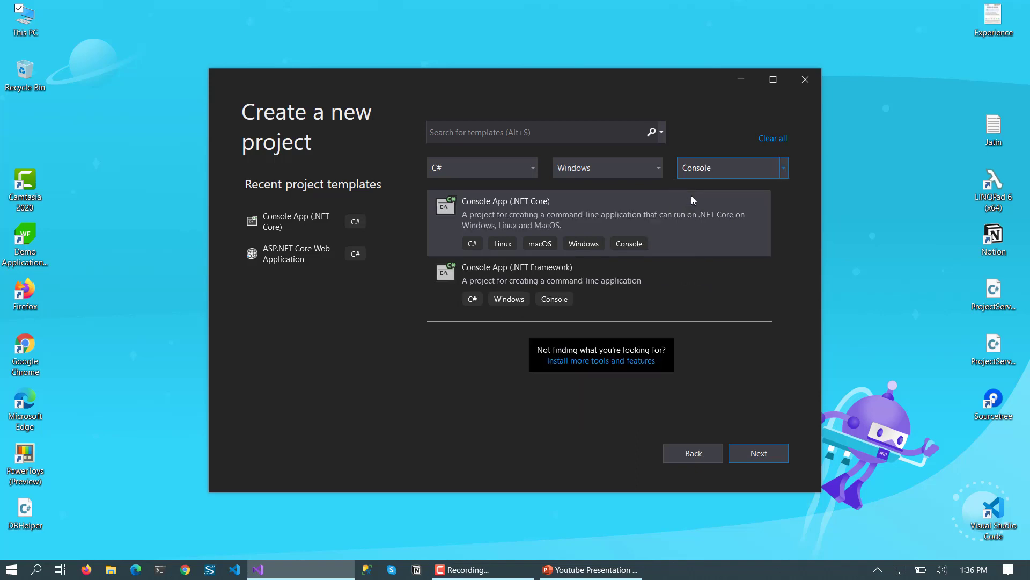
pyautogui.moveTo(600, 279)
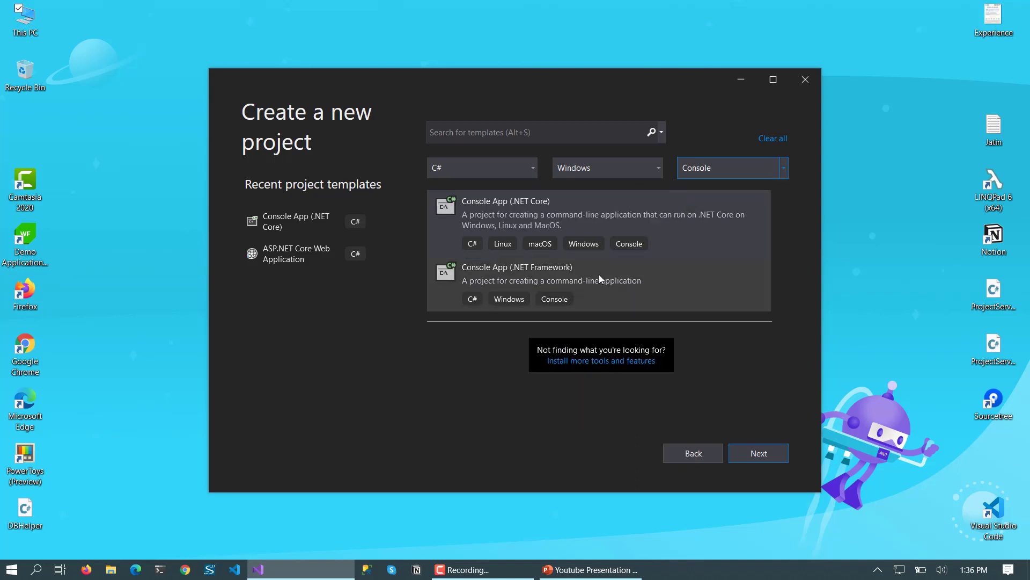
pyautogui.click(782, 167)
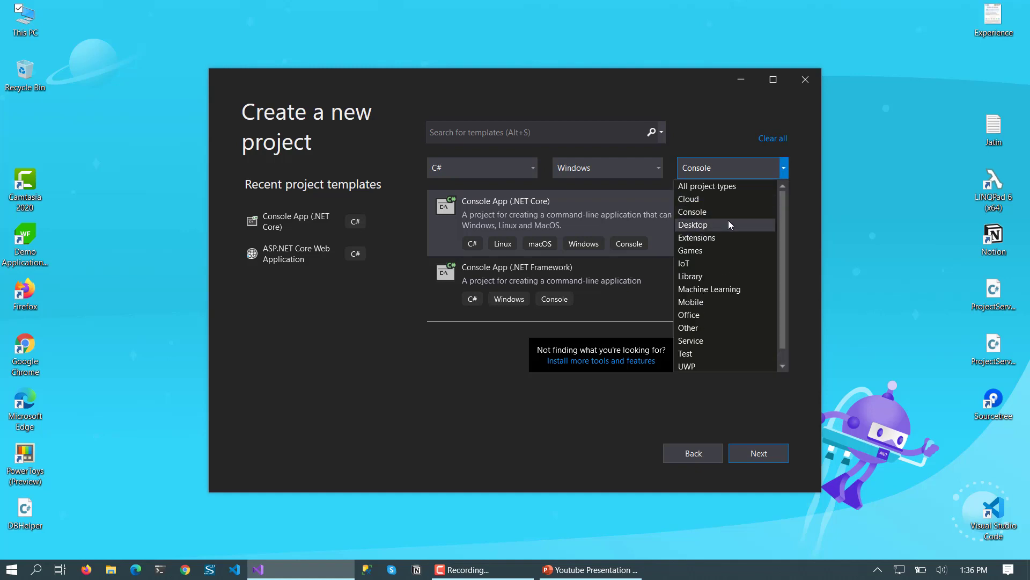
pyautogui.moveTo(699, 303)
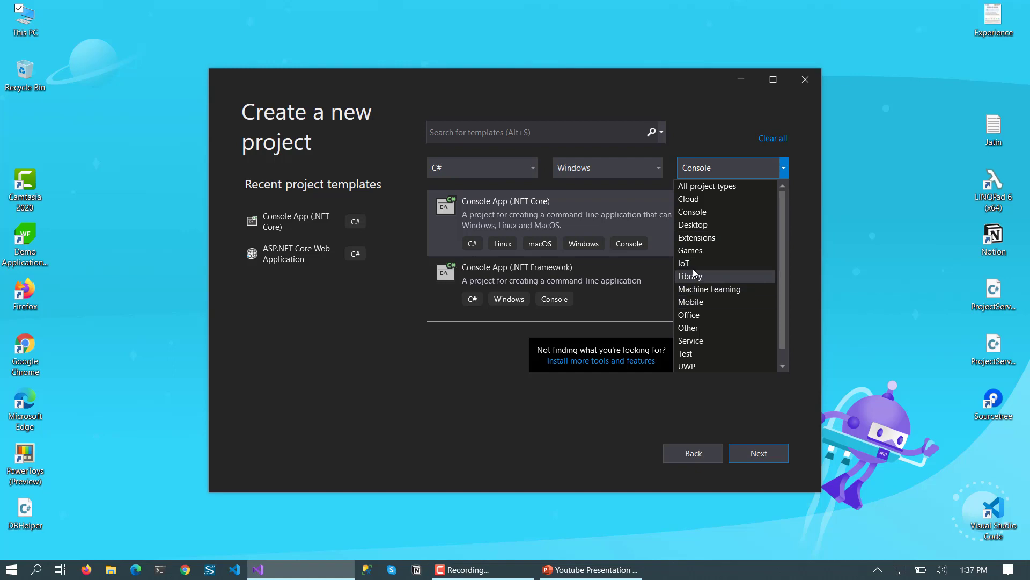
pyautogui.click(684, 263)
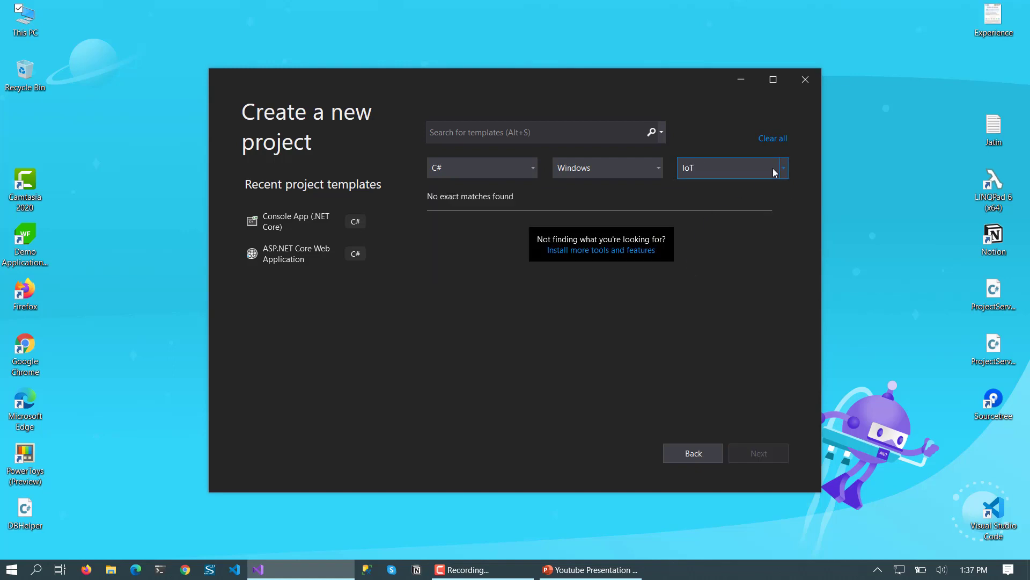
pyautogui.click(782, 168)
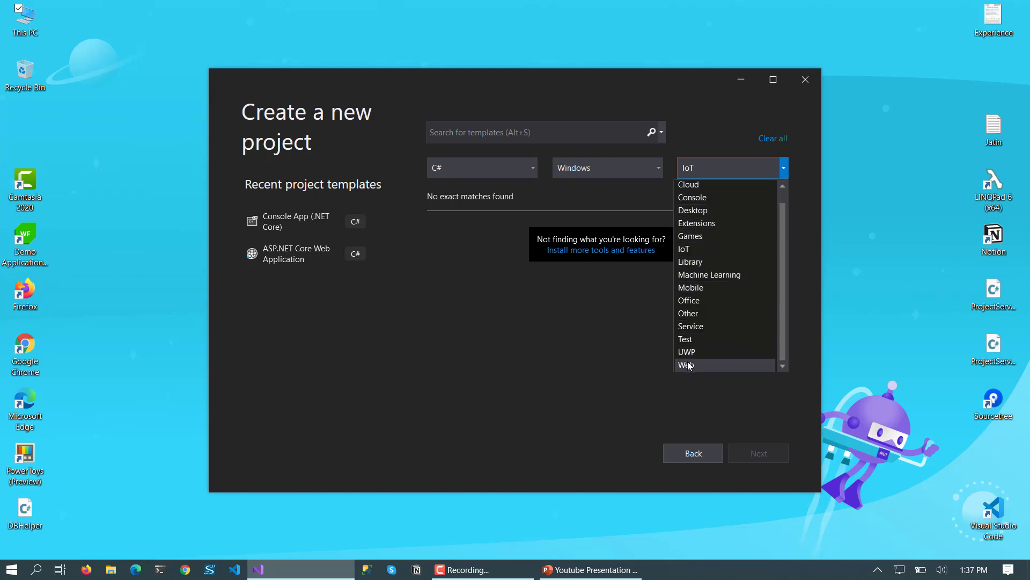
pyautogui.click(685, 365)
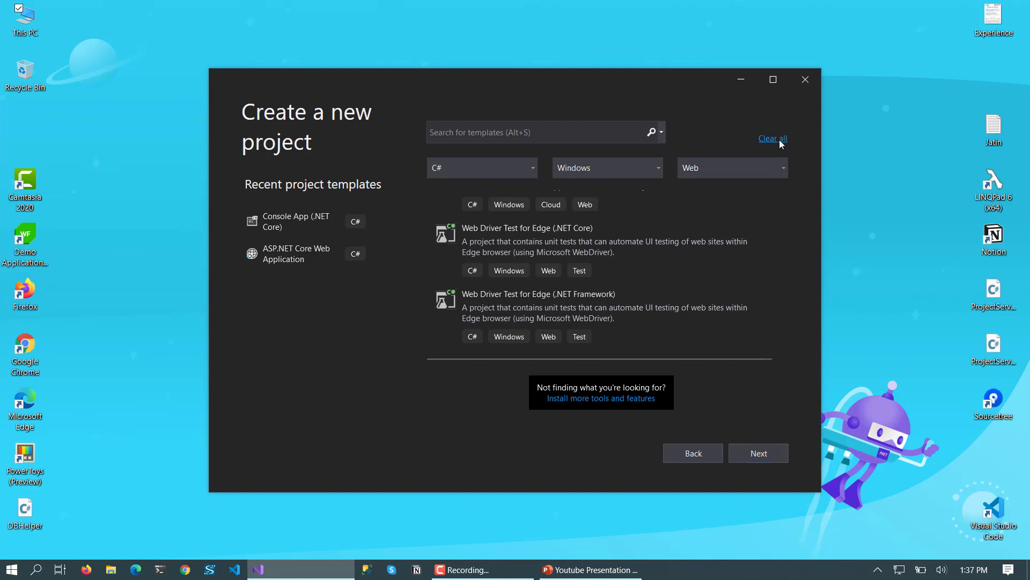
pyautogui.moveTo(777, 146)
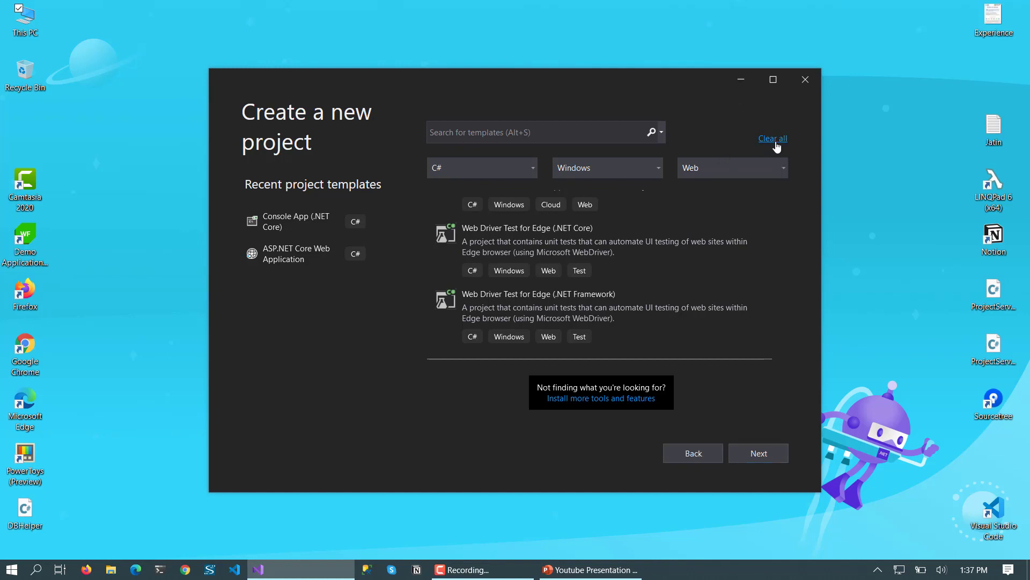
# Clear all template filters, switch to PowerPoint, and start the slide show
pyautogui.click(772, 138)
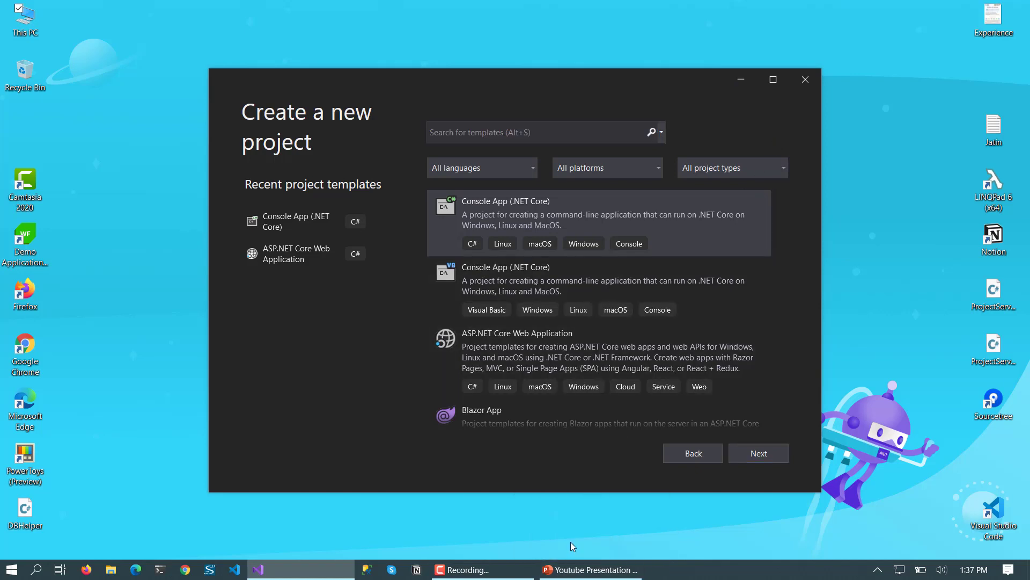
pyautogui.click(588, 569)
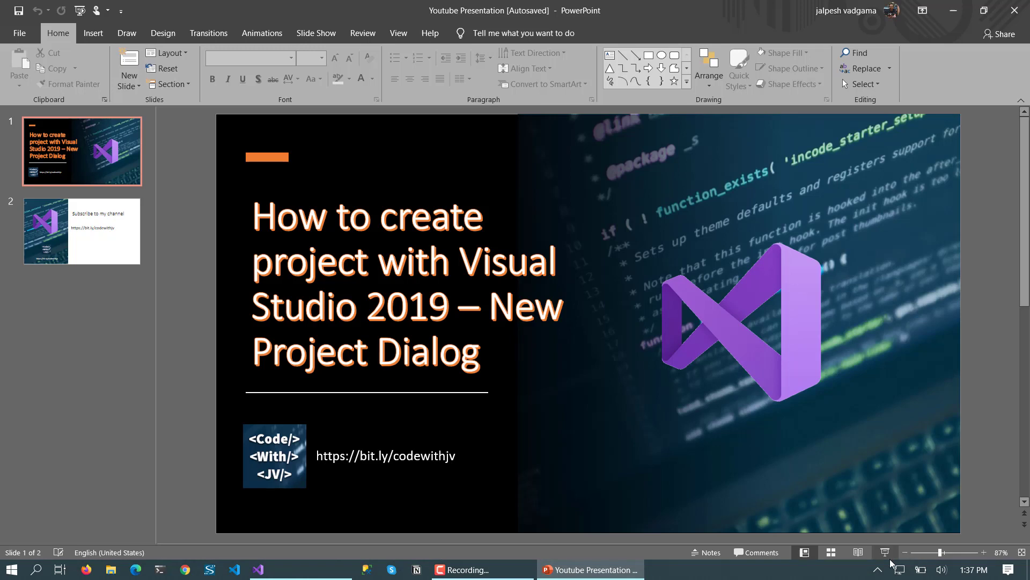
pyautogui.click(885, 551)
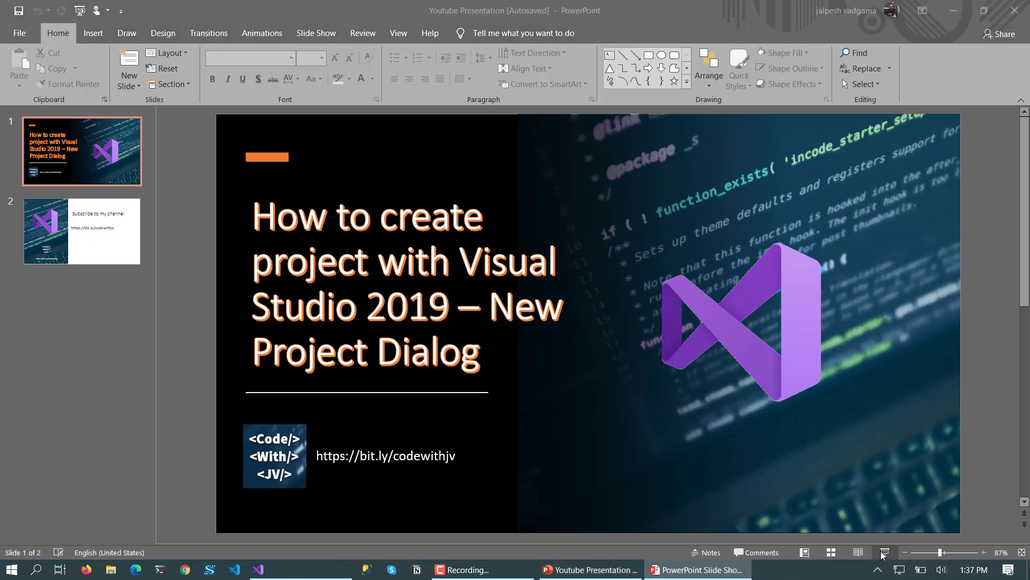